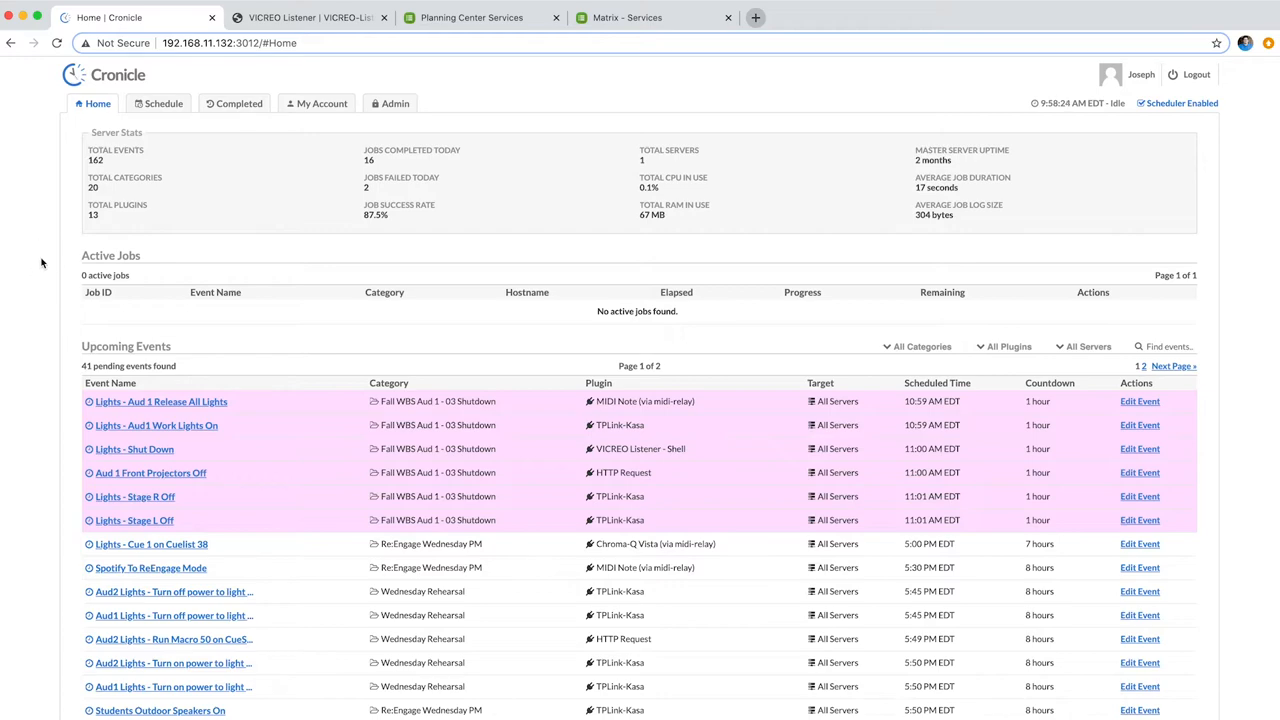
{"action": "mouse_move", "coordinate": [321, 103]}
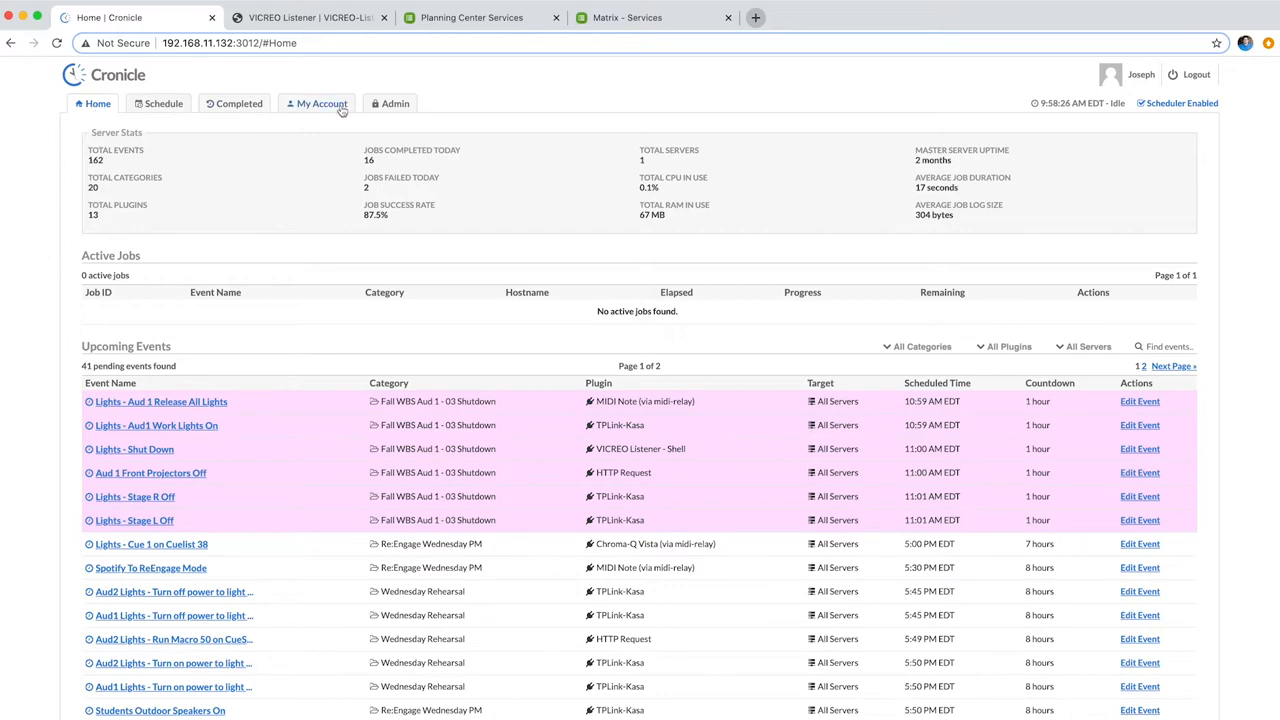
Step: Open Cronicle's Admin area to show the recent activity log
{"action": "left_click", "coordinate": [394, 103]}
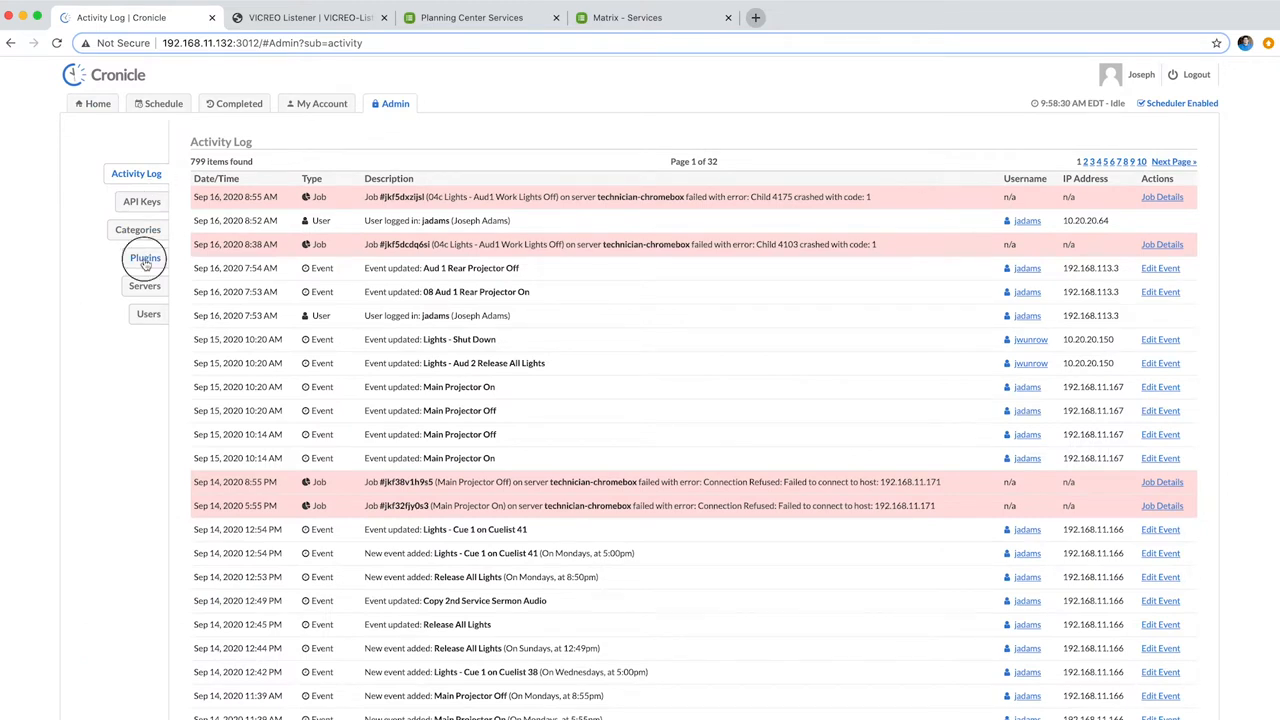
Step: Open the Plugins list in Admin to reach the PCO Print plugin's settings
{"action": "left_click", "coordinate": [145, 258]}
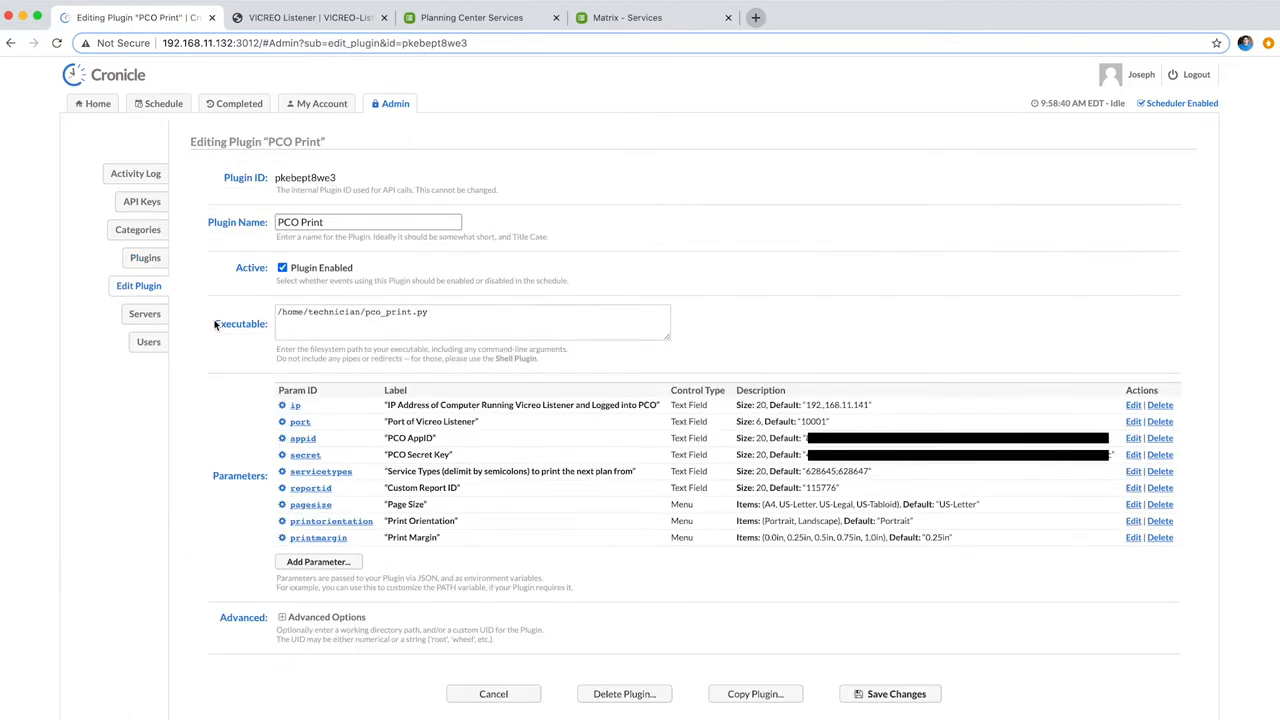
{"action": "mouse_move", "coordinate": [220, 262]}
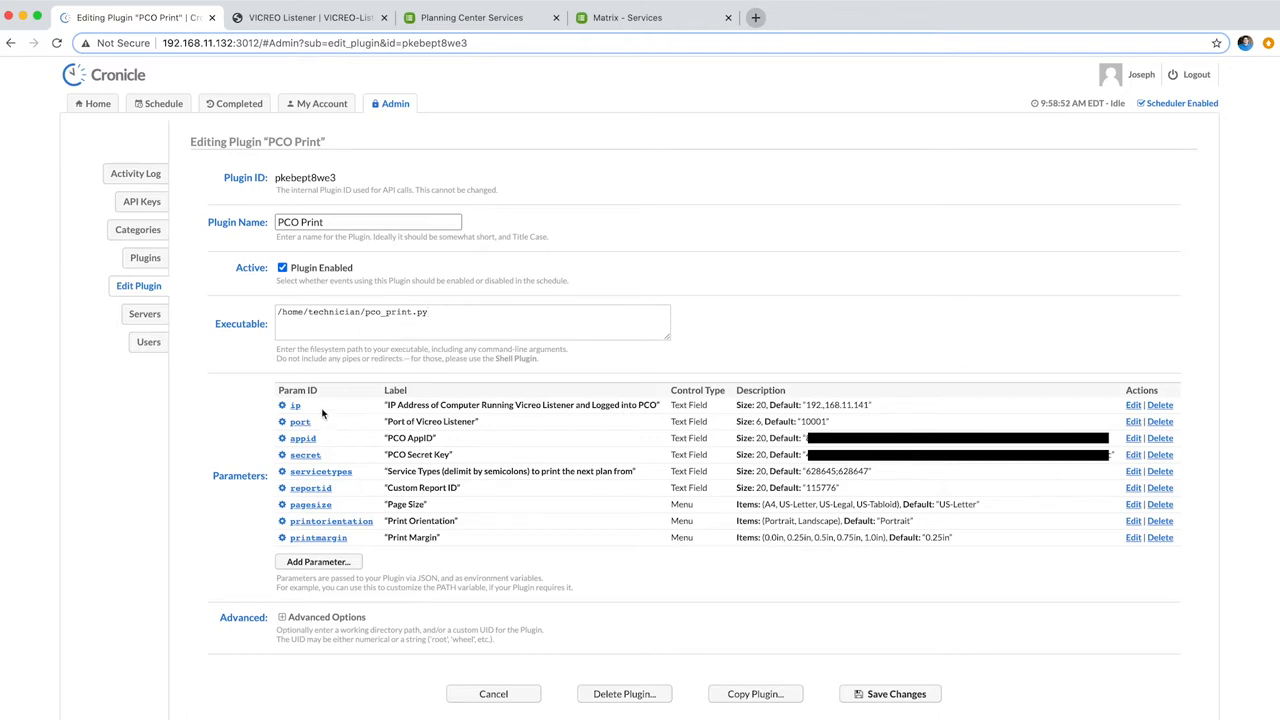
{"action": "mouse_move", "coordinate": [317, 430]}
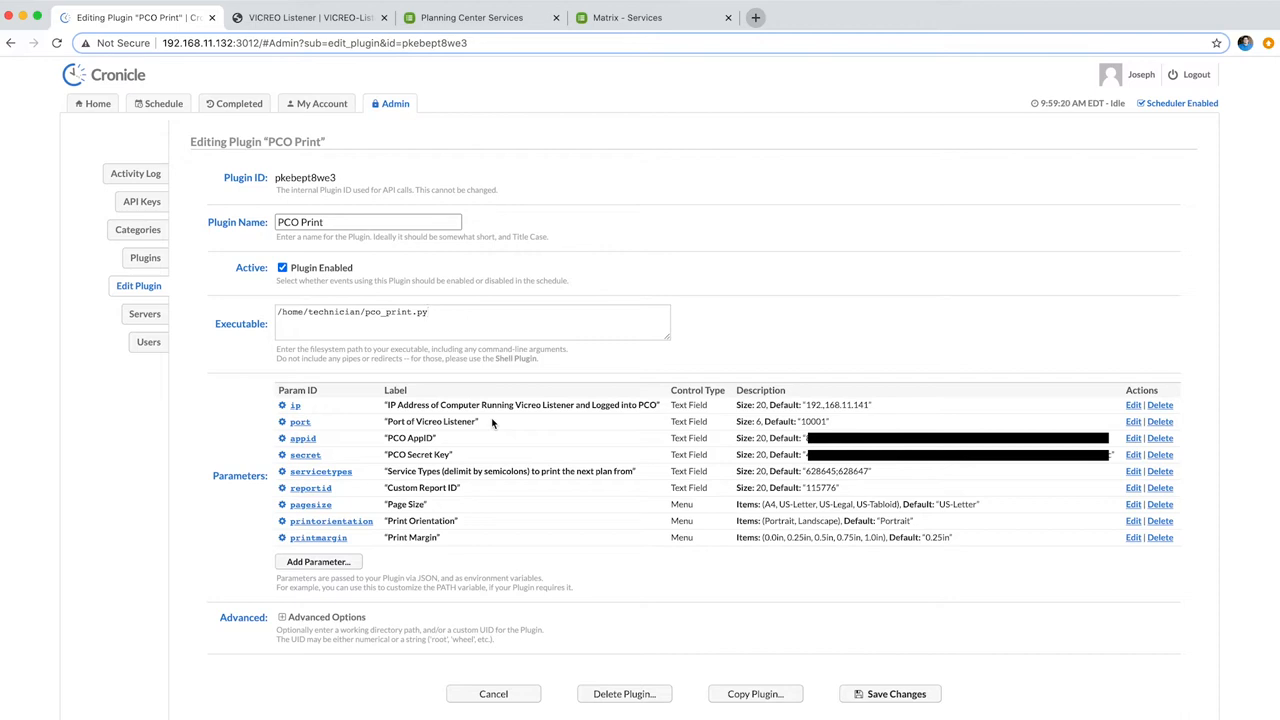
{"action": "mouse_move", "coordinate": [398, 441]}
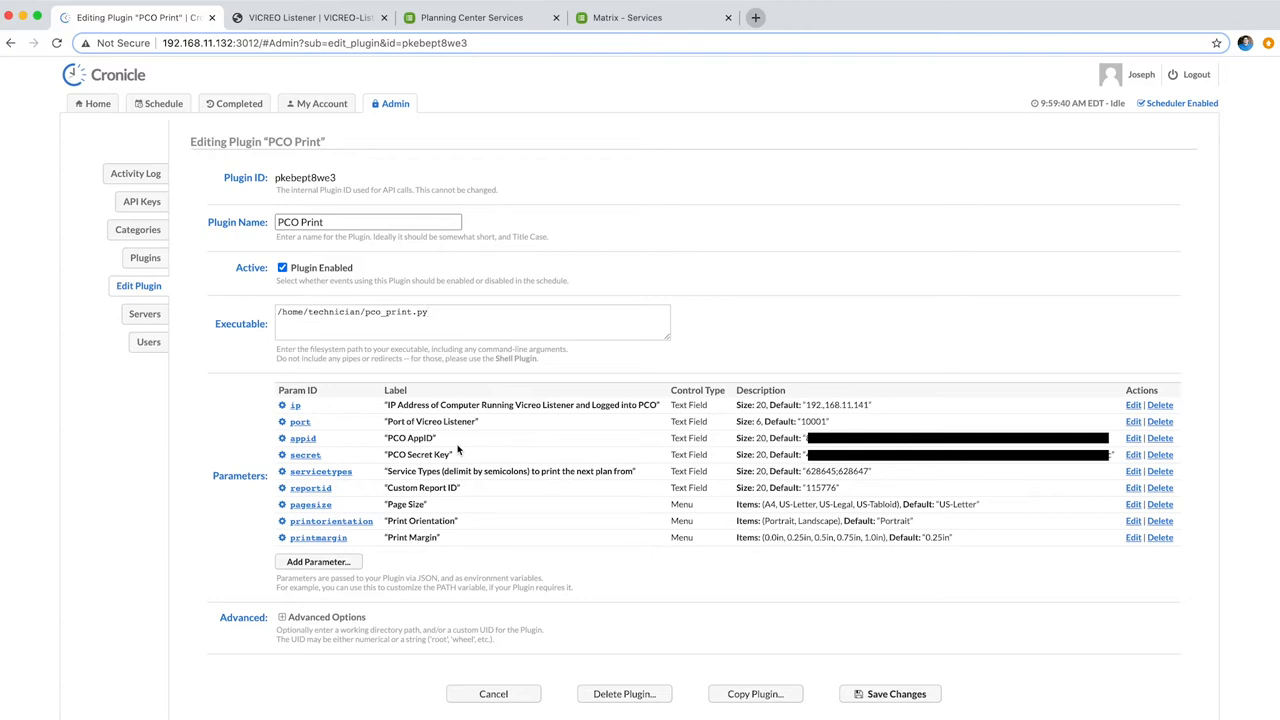
{"action": "mouse_move", "coordinate": [420, 474]}
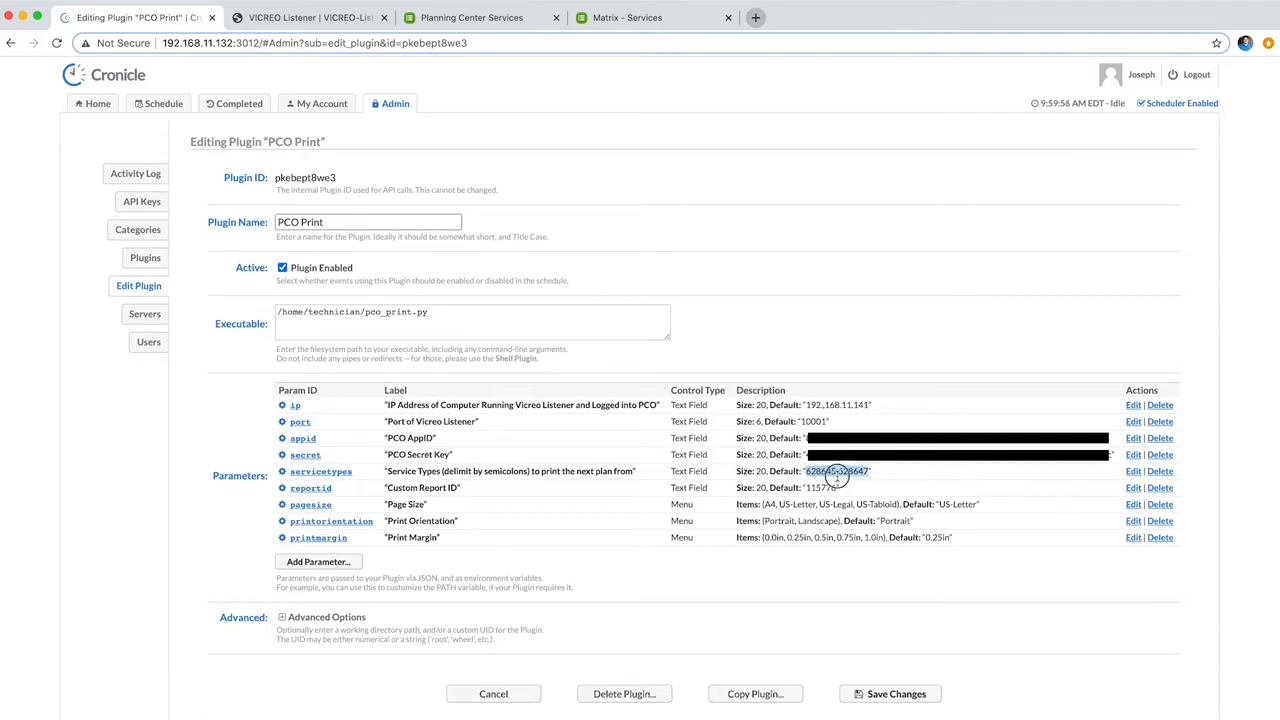
Step: Find Auditorium 1's service type ID 628645 in Planning Center, then return to Cronicle
{"action": "left_click", "coordinate": [471, 17]}
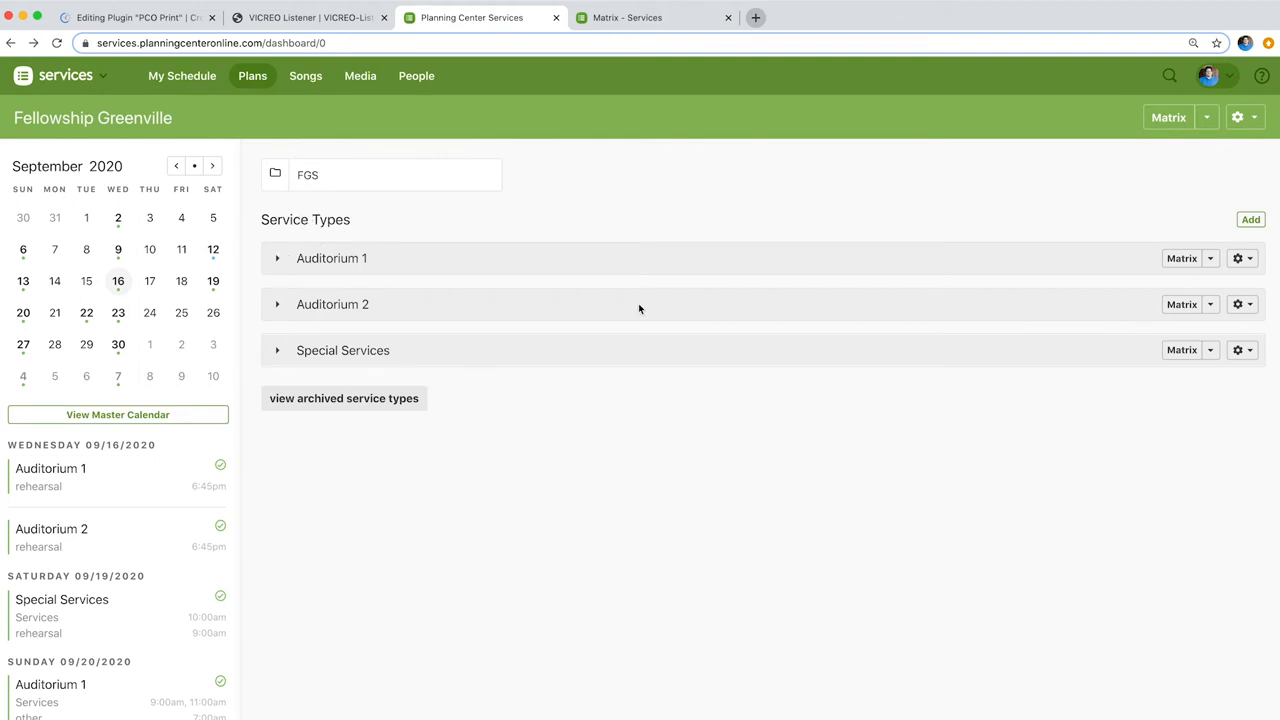
{"action": "mouse_move", "coordinate": [1238, 258]}
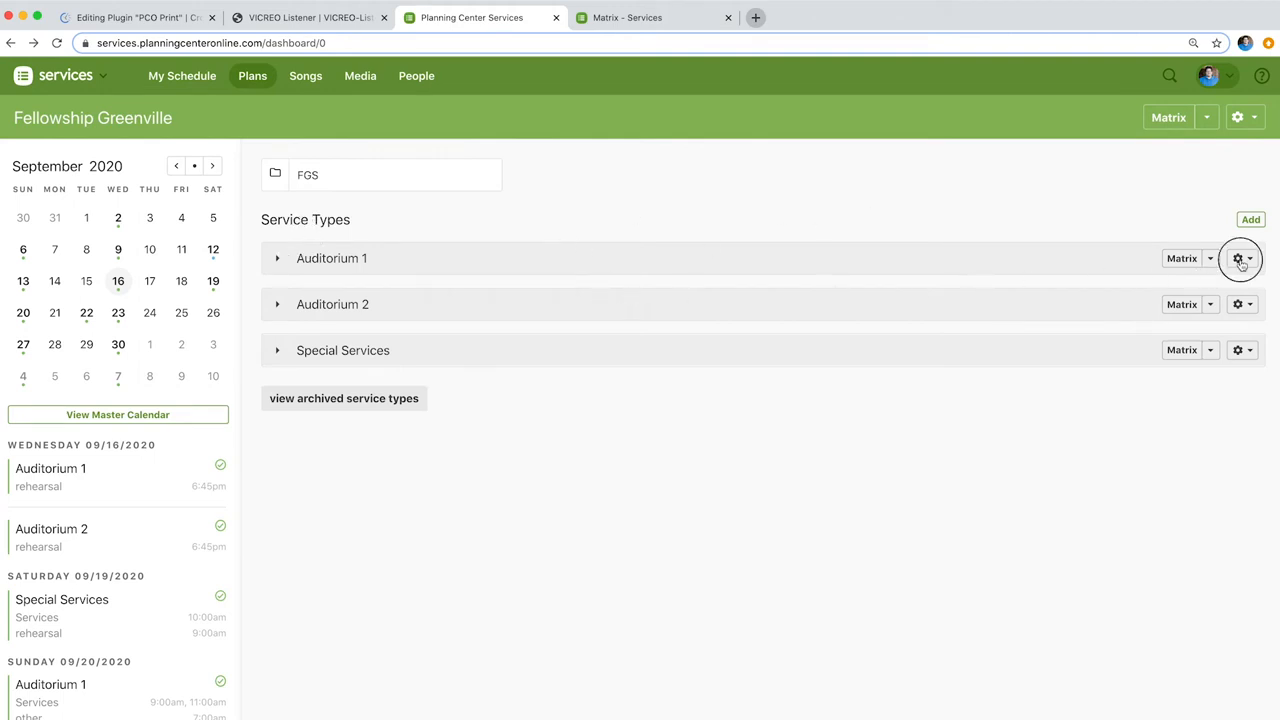
{"action": "left_click", "coordinate": [1238, 258]}
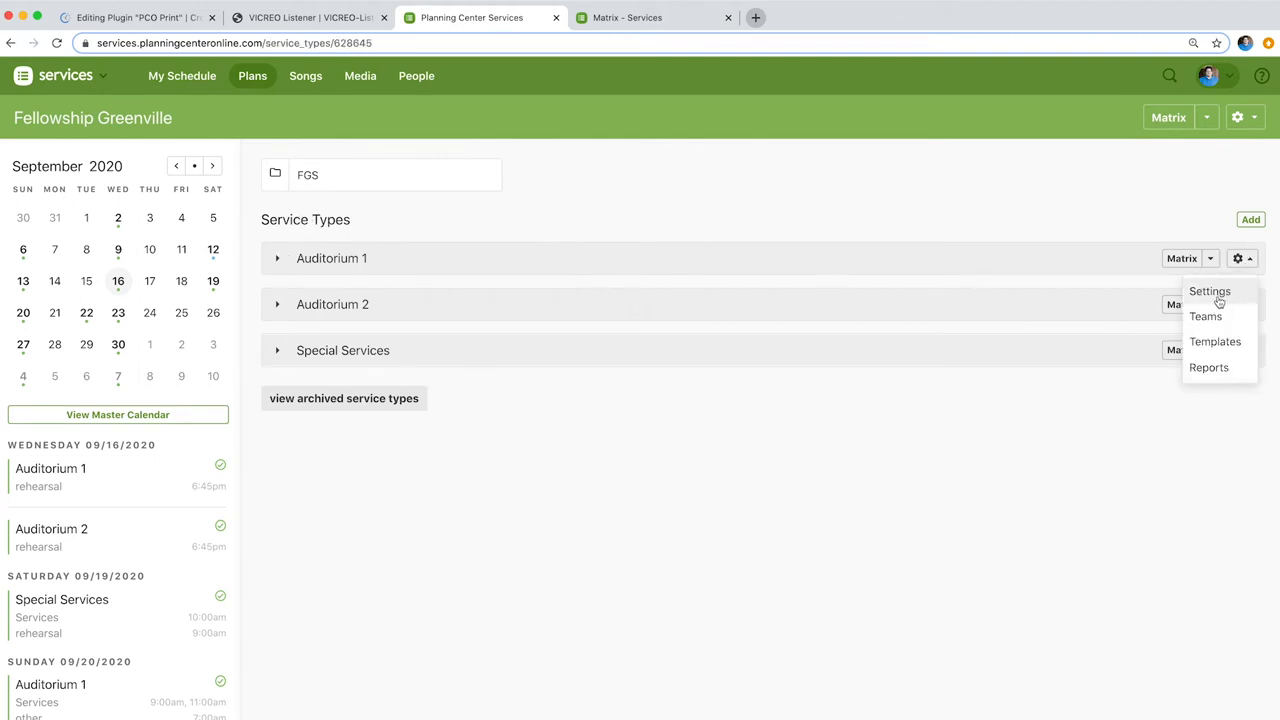
{"action": "left_click", "coordinate": [1210, 291]}
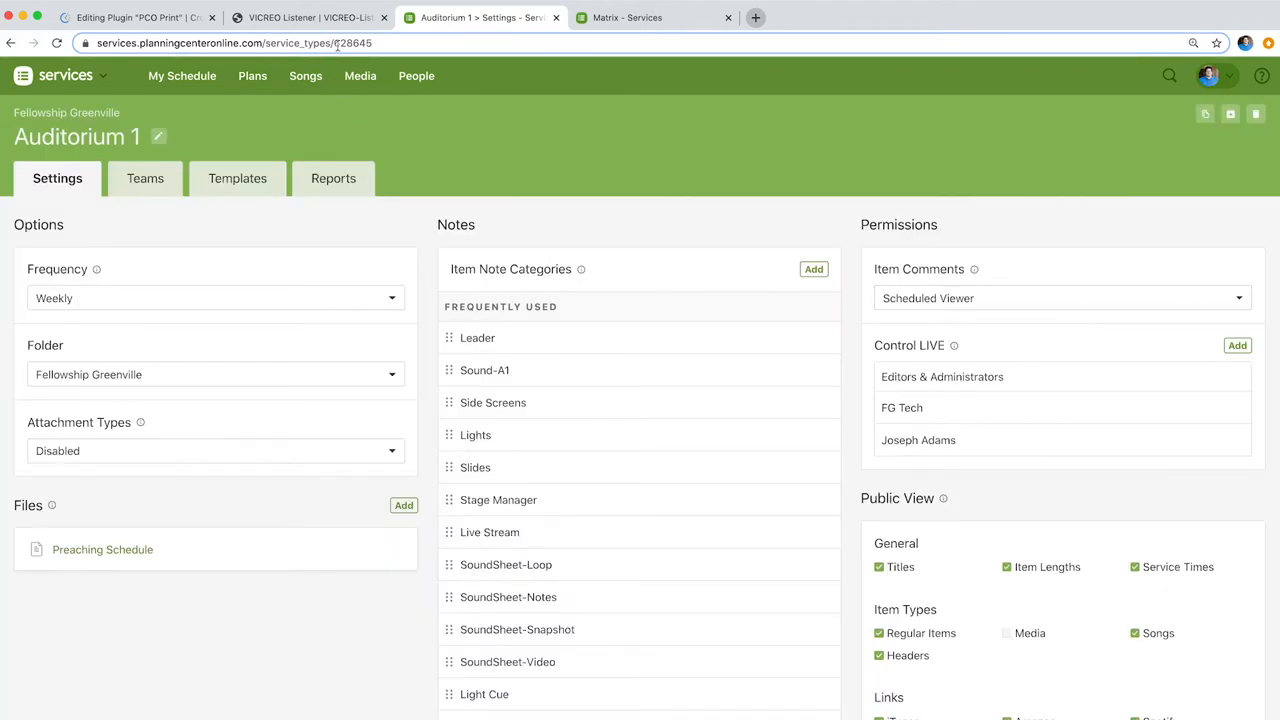
{"action": "double_click", "coordinate": [385, 43]}
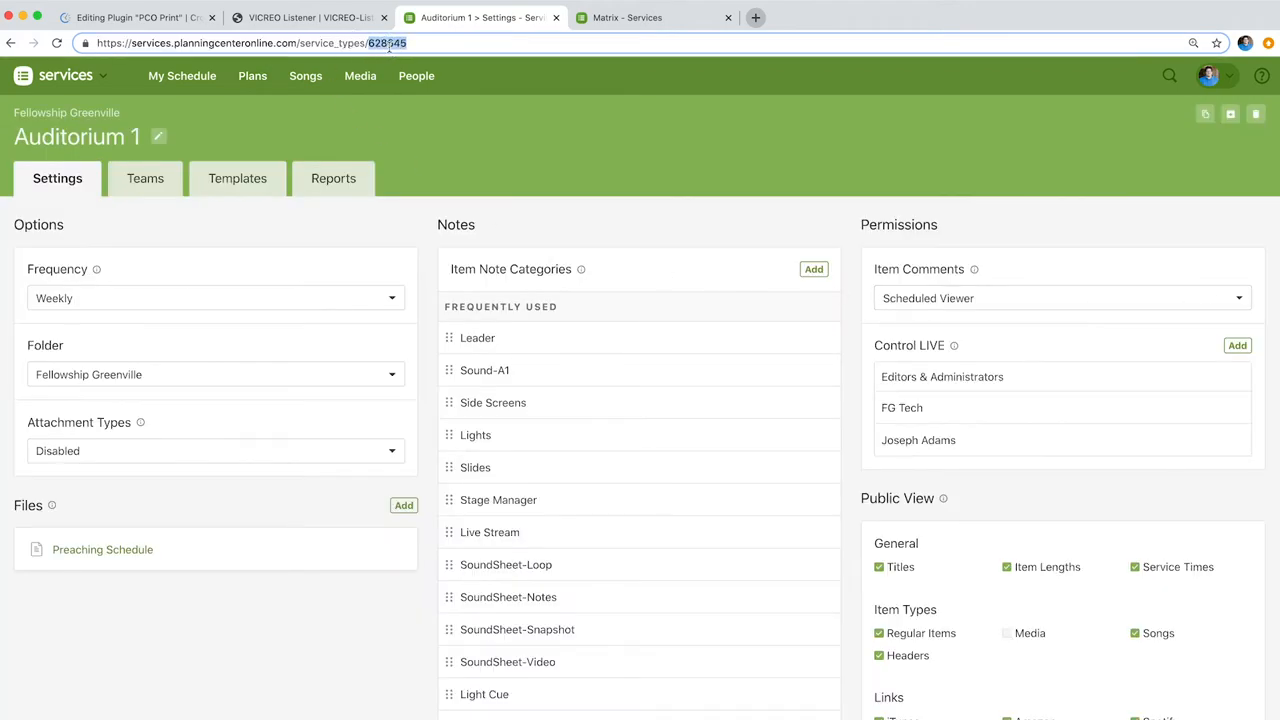
{"action": "left_click", "coordinate": [130, 17]}
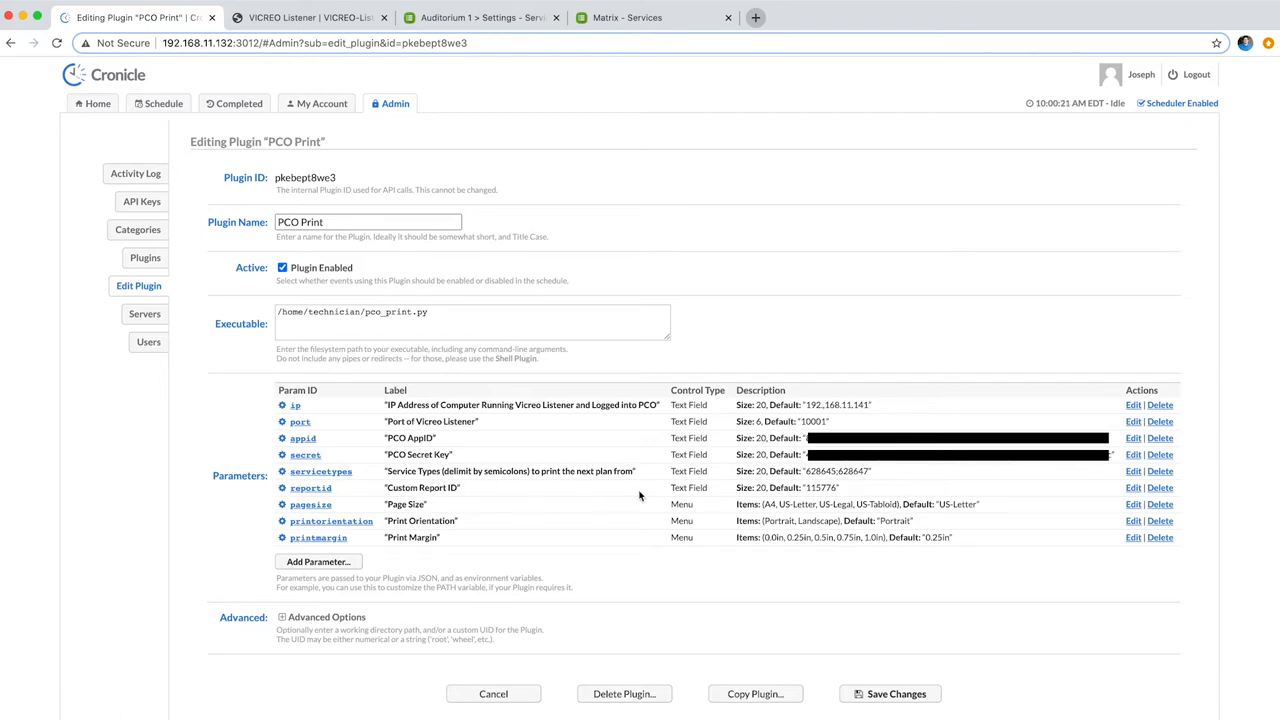
{"action": "double_click", "coordinate": [816, 487]}
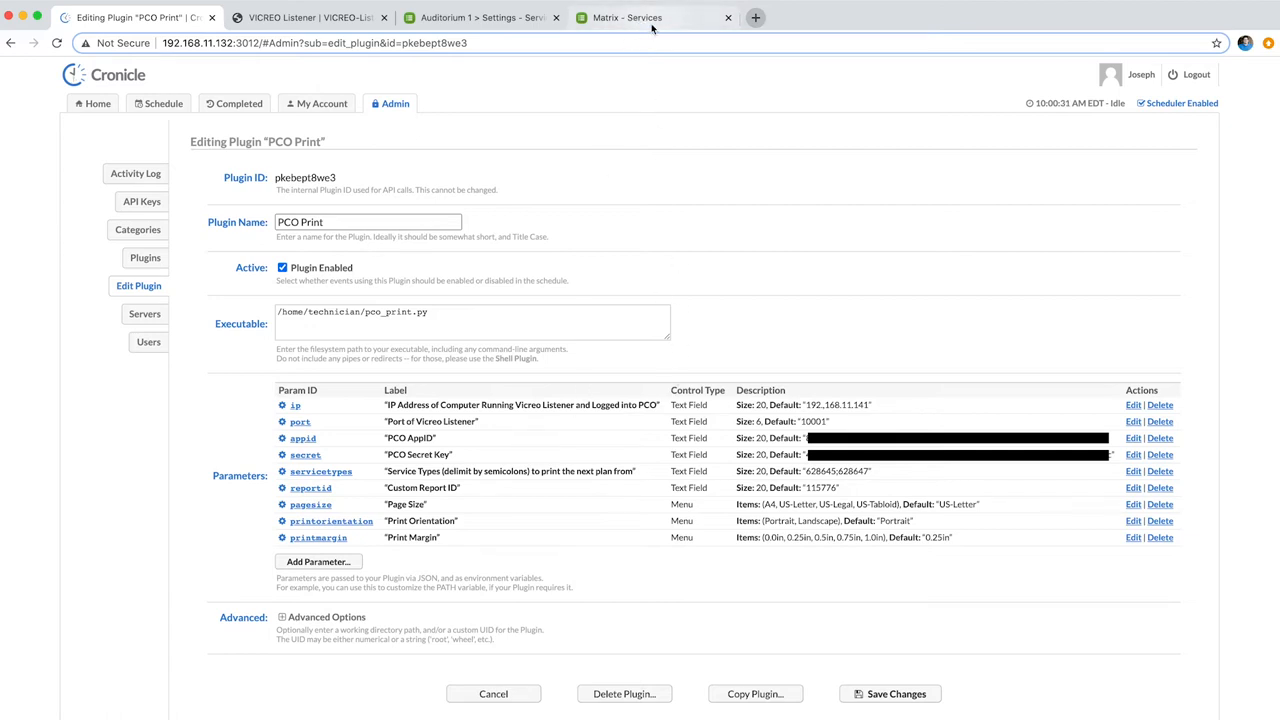
Step: Open the Tech Team Master Print 2020 custom report, showing report ID 115776
{"action": "left_click", "coordinate": [628, 17]}
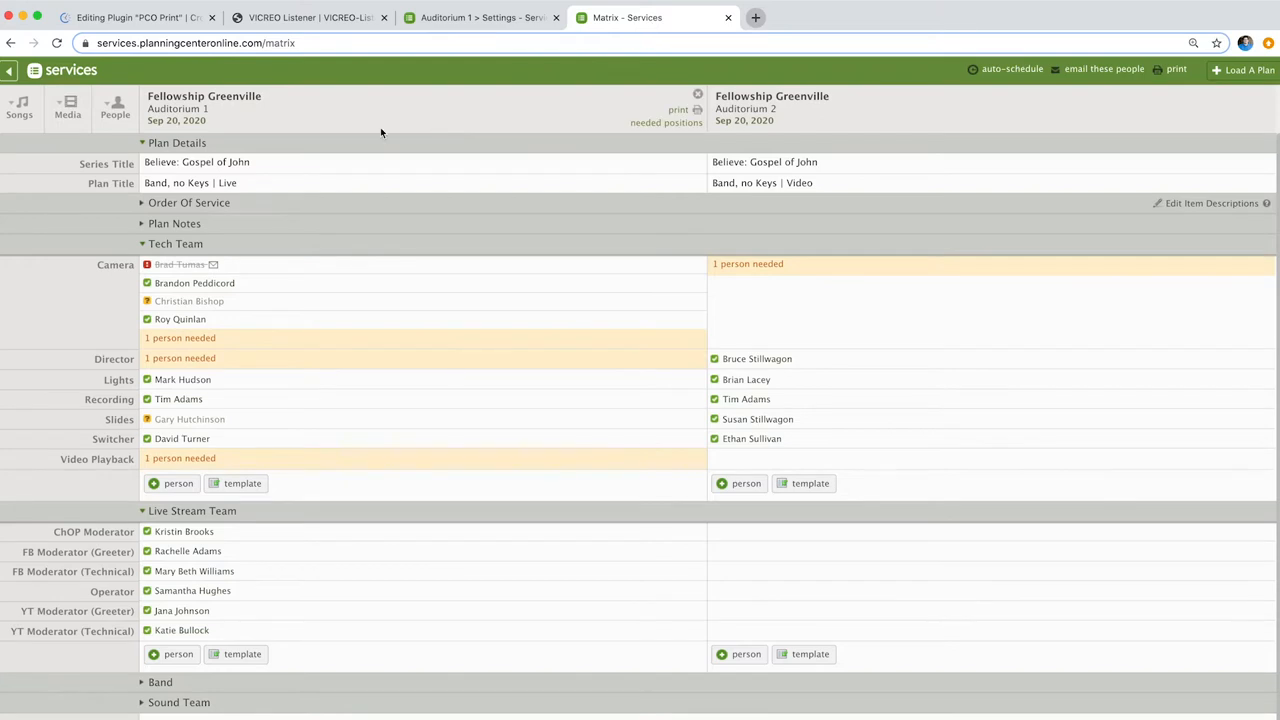
{"action": "mouse_move", "coordinate": [955, 136]}
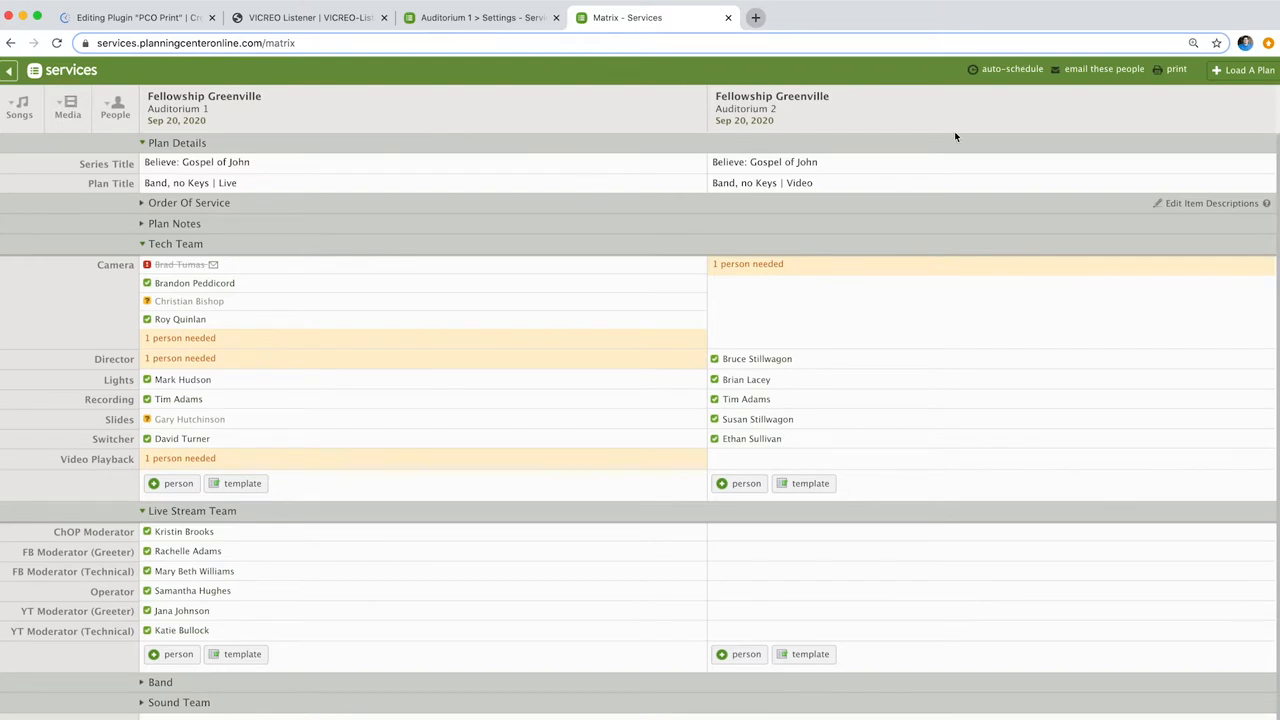
{"action": "left_click", "coordinate": [1176, 68]}
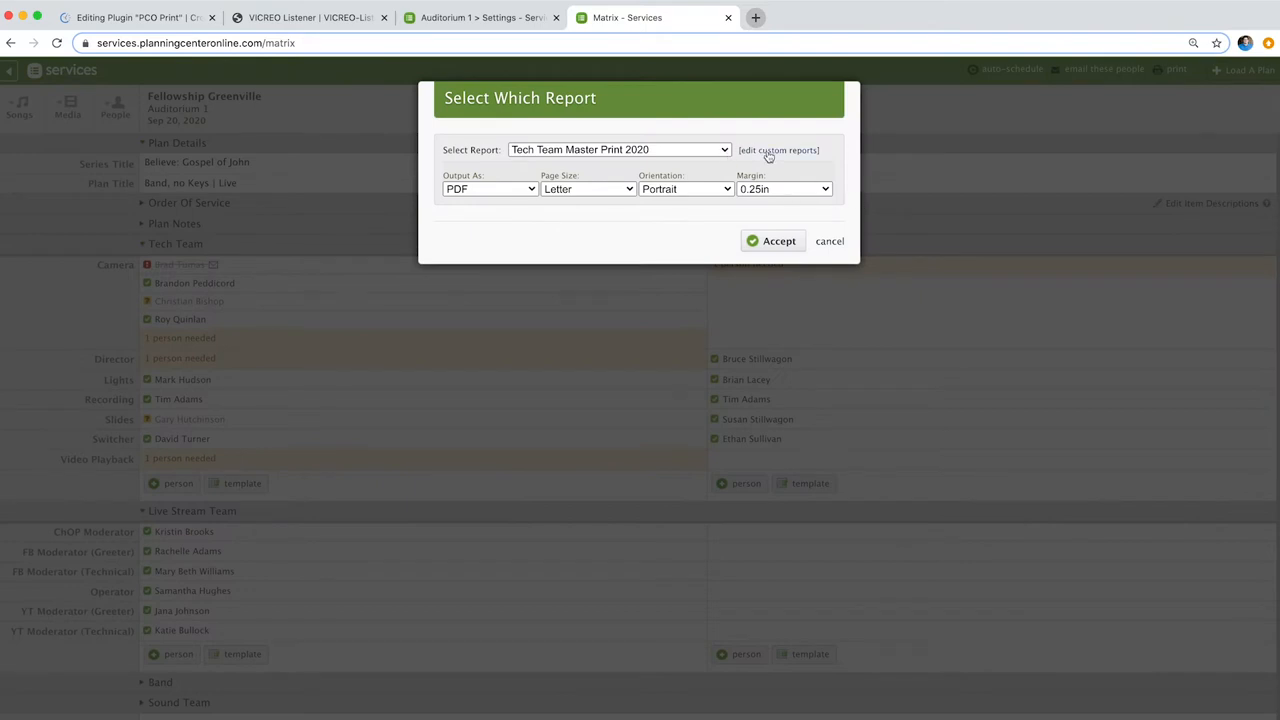
{"action": "left_click", "coordinate": [778, 150]}
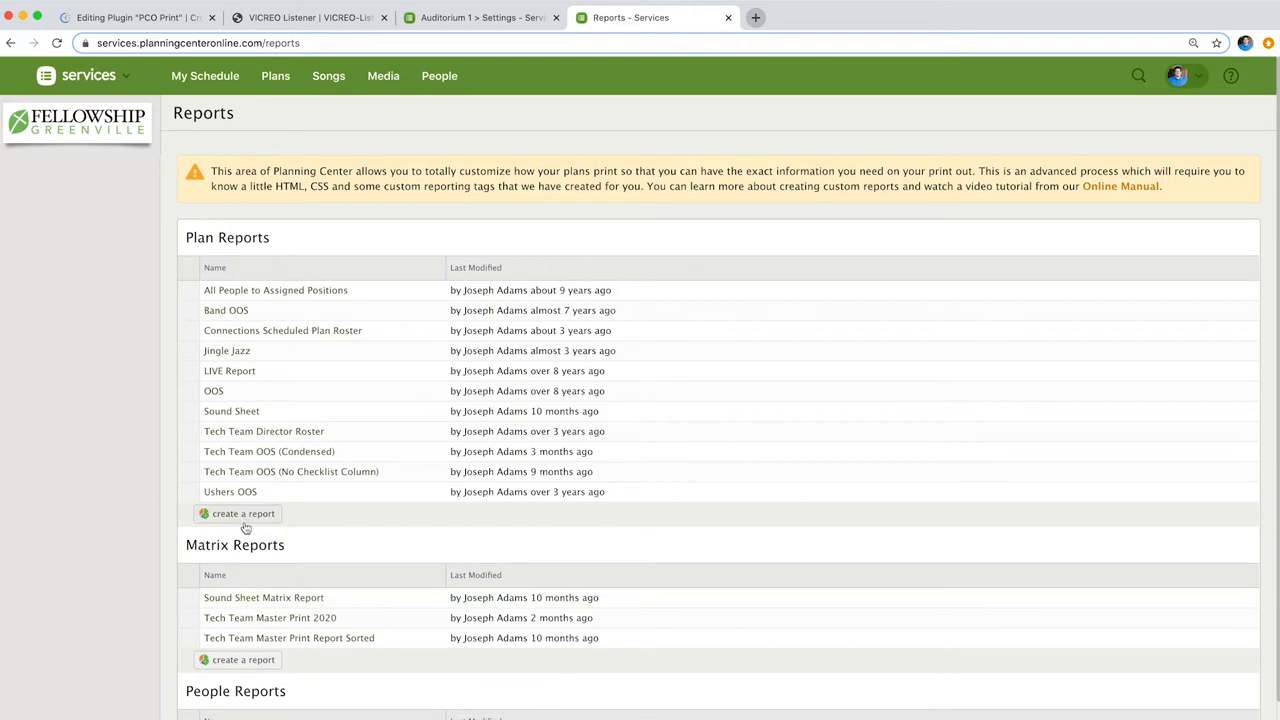
{"action": "scroll", "scroll_direction": "down", "scroll_amount": 3}
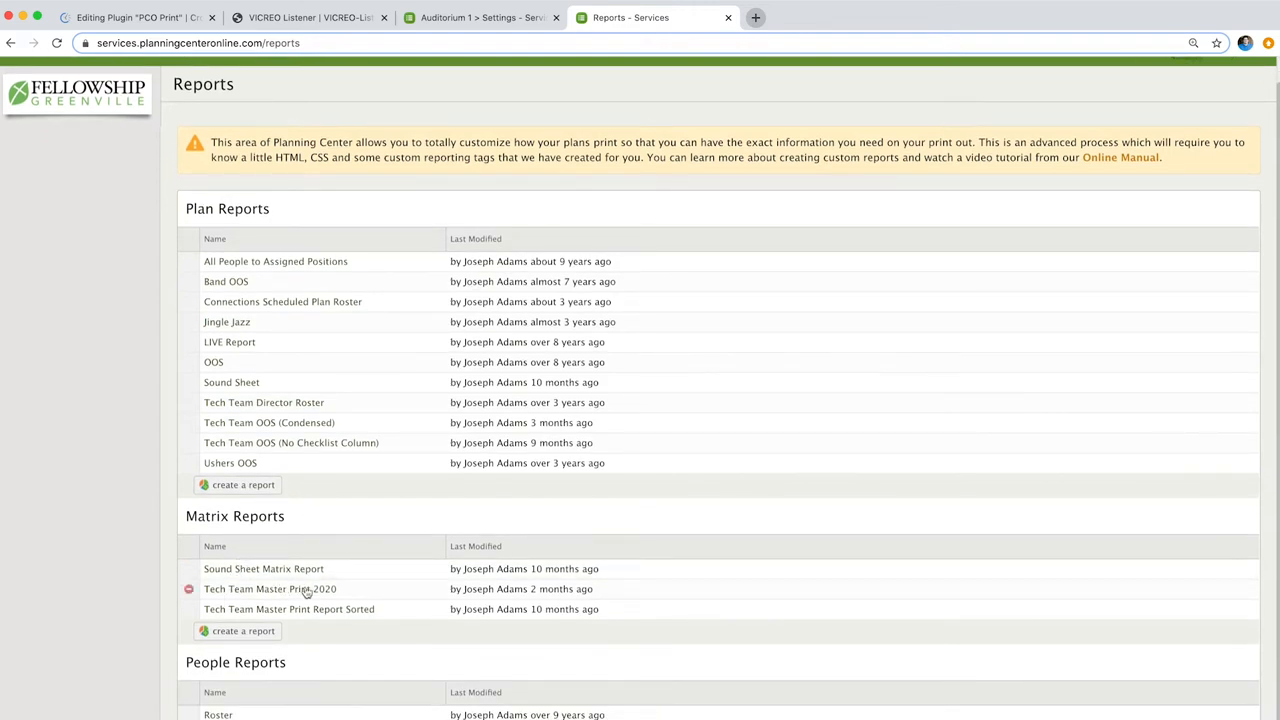
{"action": "left_click", "coordinate": [270, 589]}
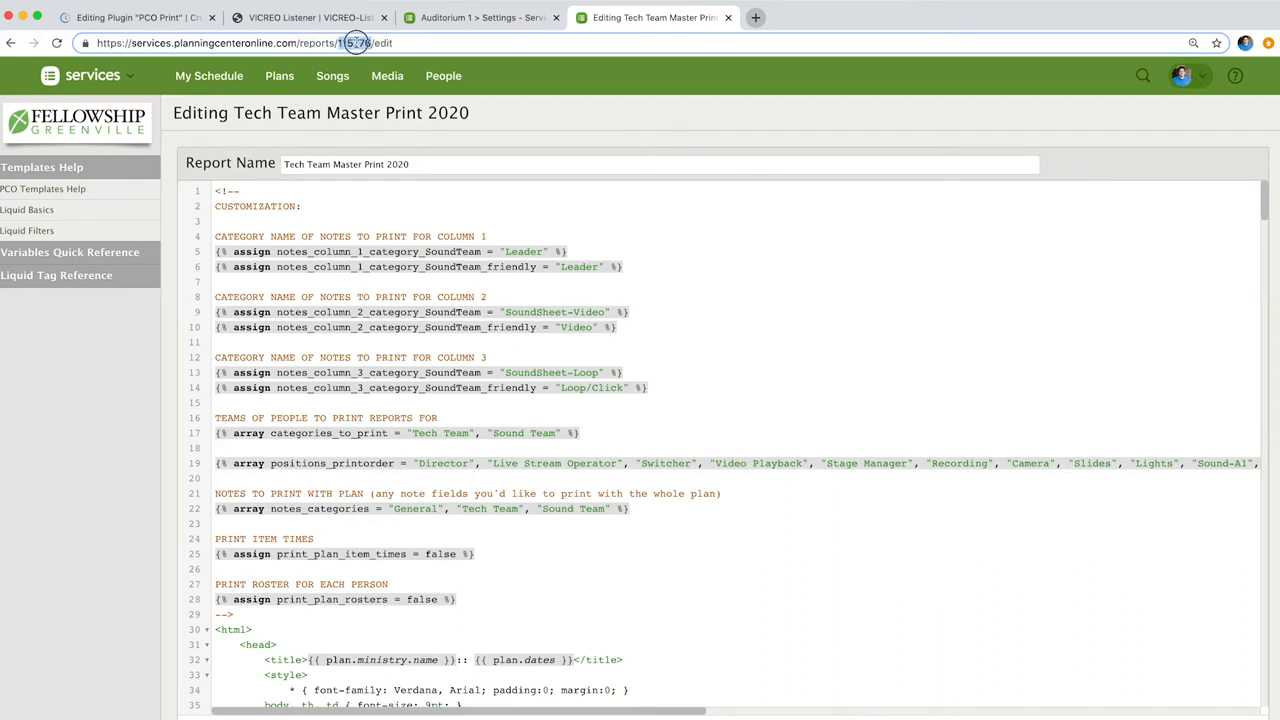
{"action": "left_click", "coordinate": [137, 17]}
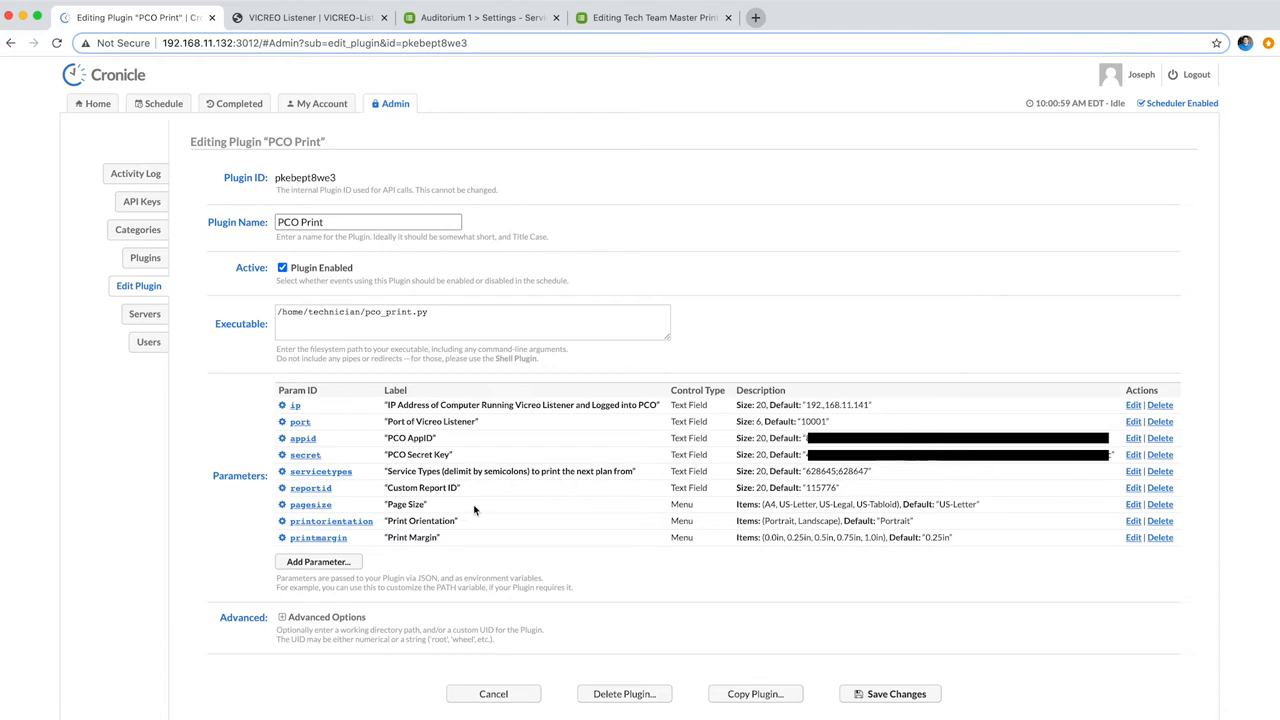
{"action": "mouse_move", "coordinate": [485, 530]}
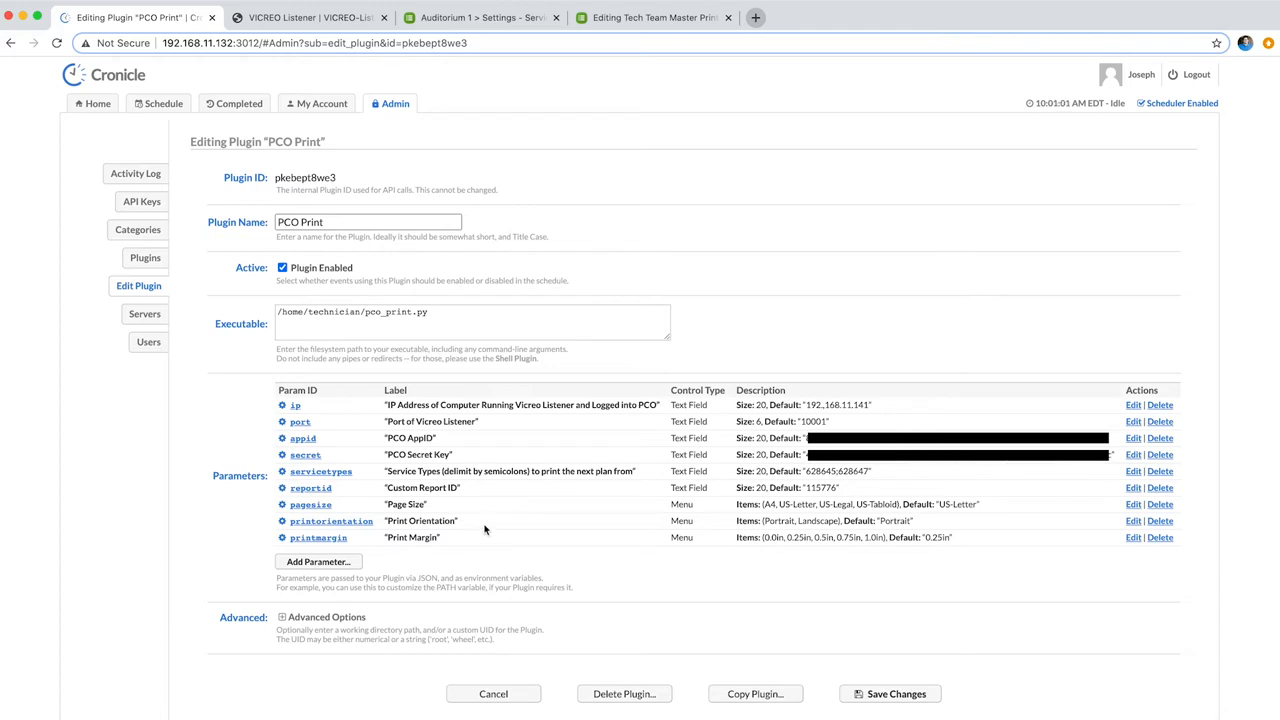
{"action": "mouse_move", "coordinate": [744, 514]}
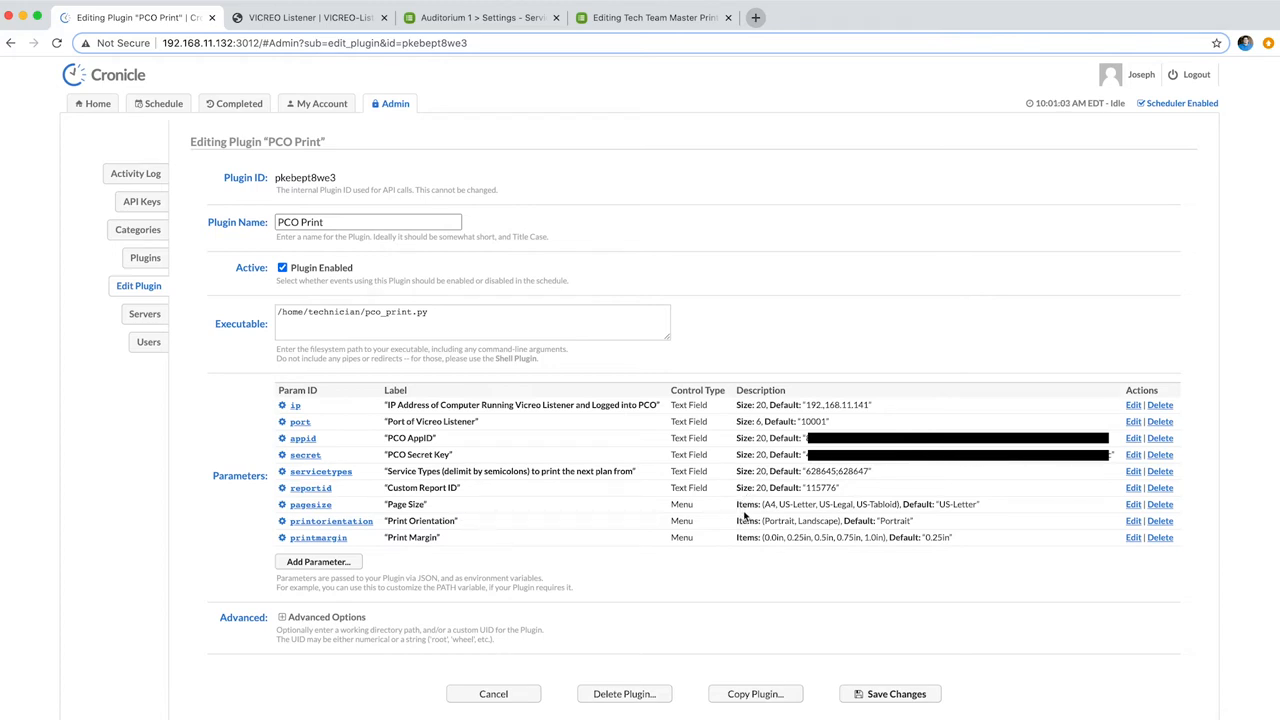
{"action": "mouse_move", "coordinate": [868, 508]}
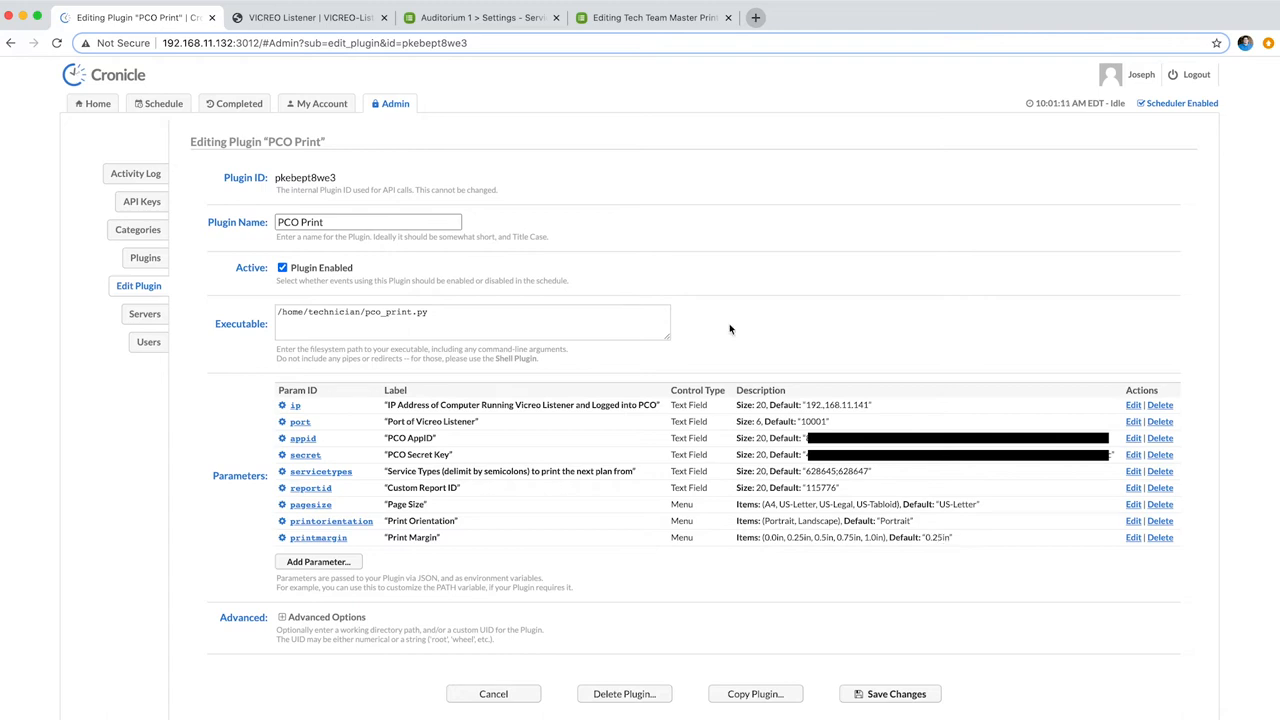
{"action": "mouse_move", "coordinate": [593, 456]}
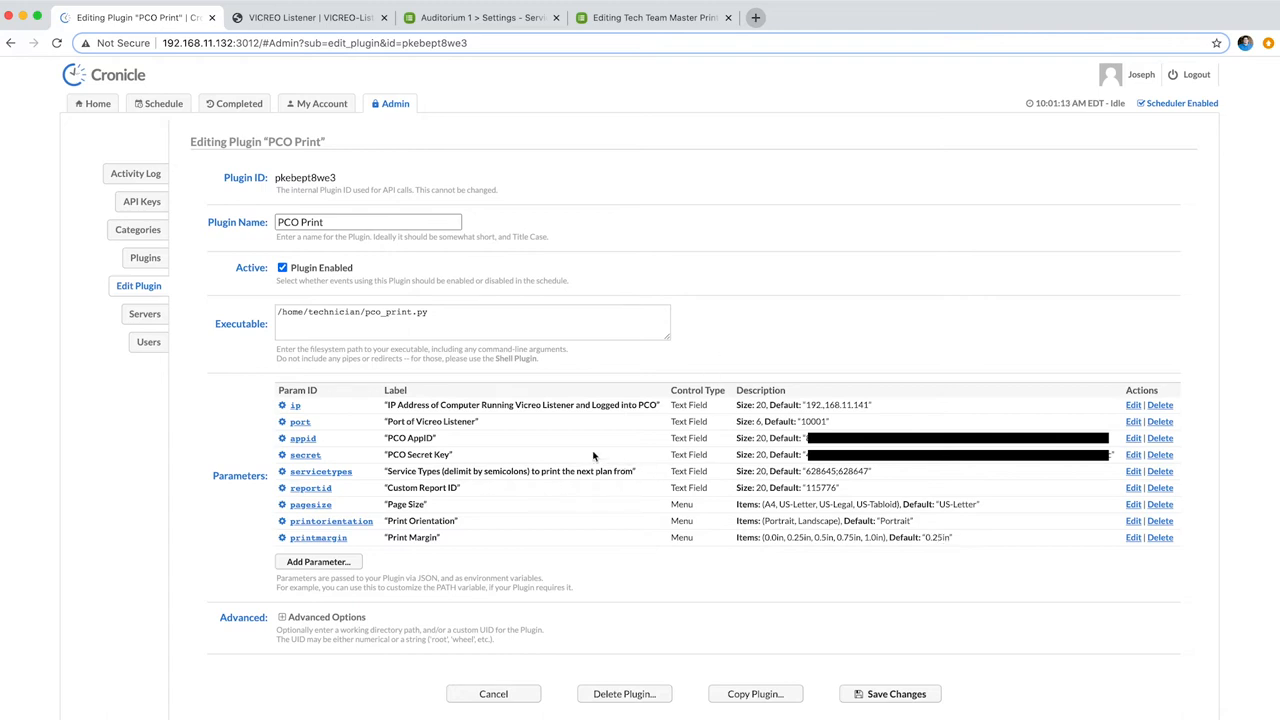
{"action": "mouse_move", "coordinate": [461, 557]}
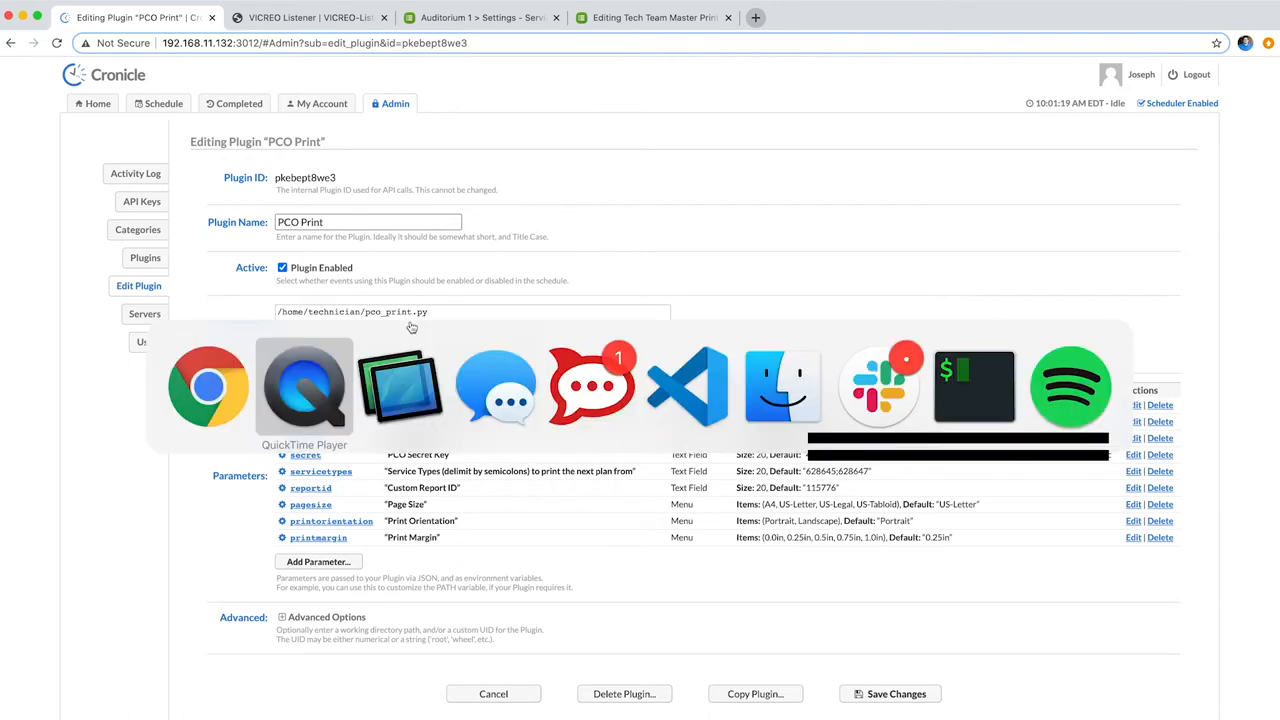
Step: Scroll through pco_print.py in Visual Studio Code to review how it reads parameters
{"action": "left_click", "coordinate": [687, 387]}
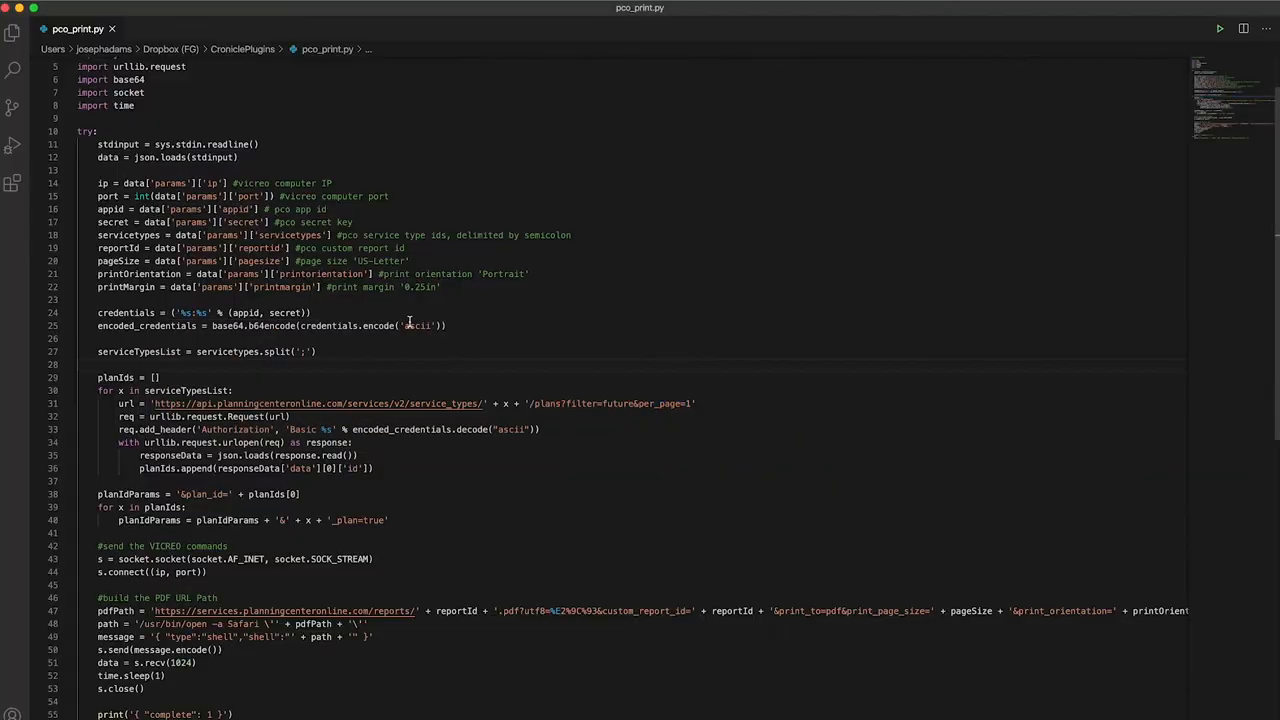
{"action": "mouse_move", "coordinate": [147, 157]}
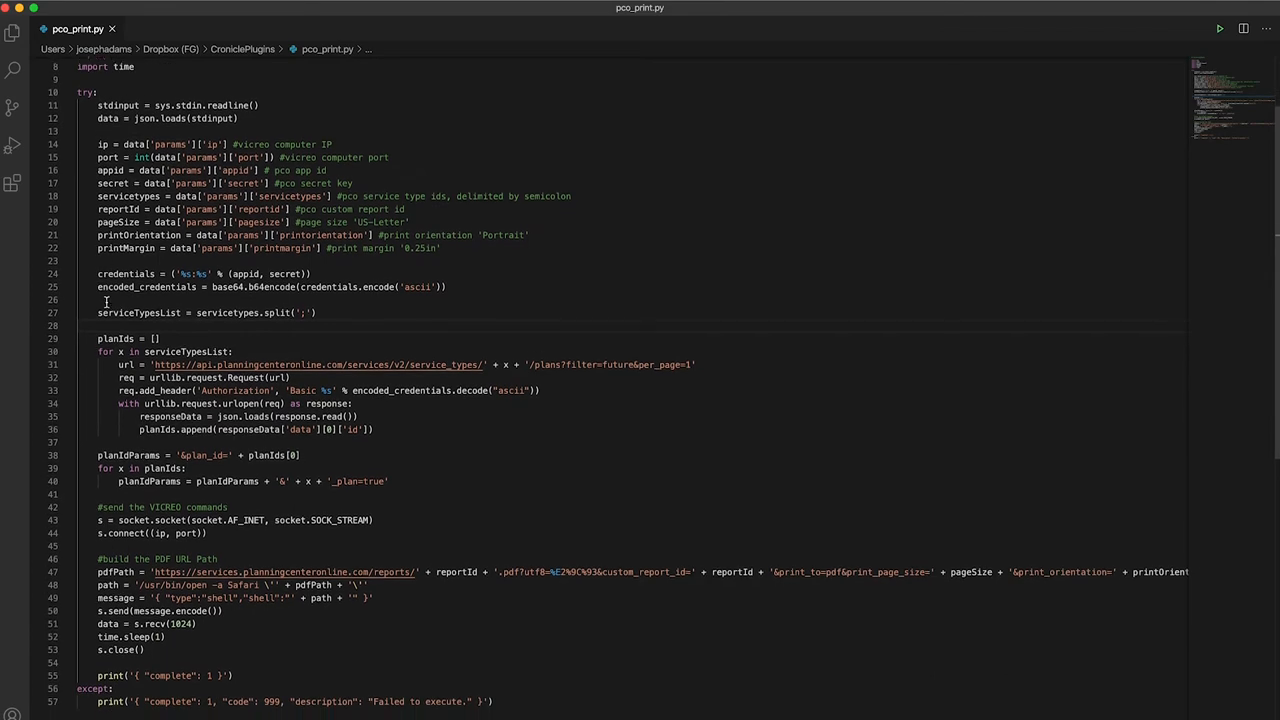
{"action": "scroll", "scroll_direction": "down", "scroll_amount": 3}
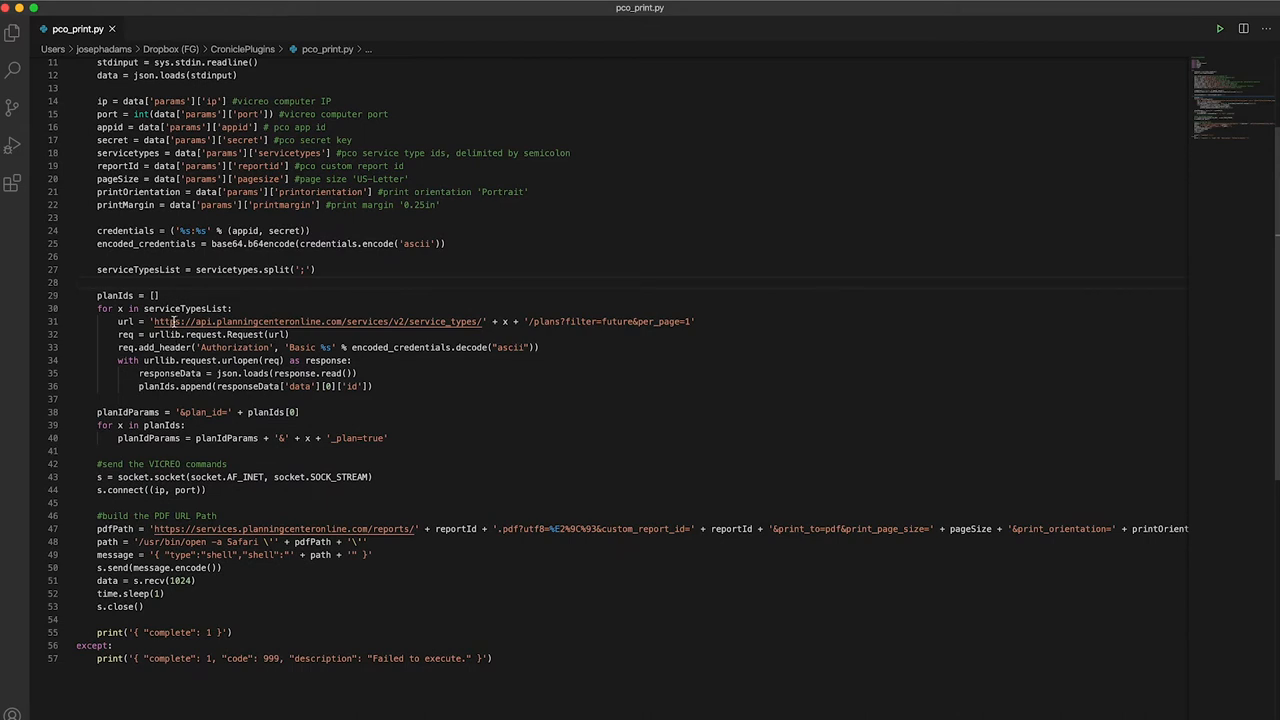
{"action": "mouse_move", "coordinate": [124, 305]}
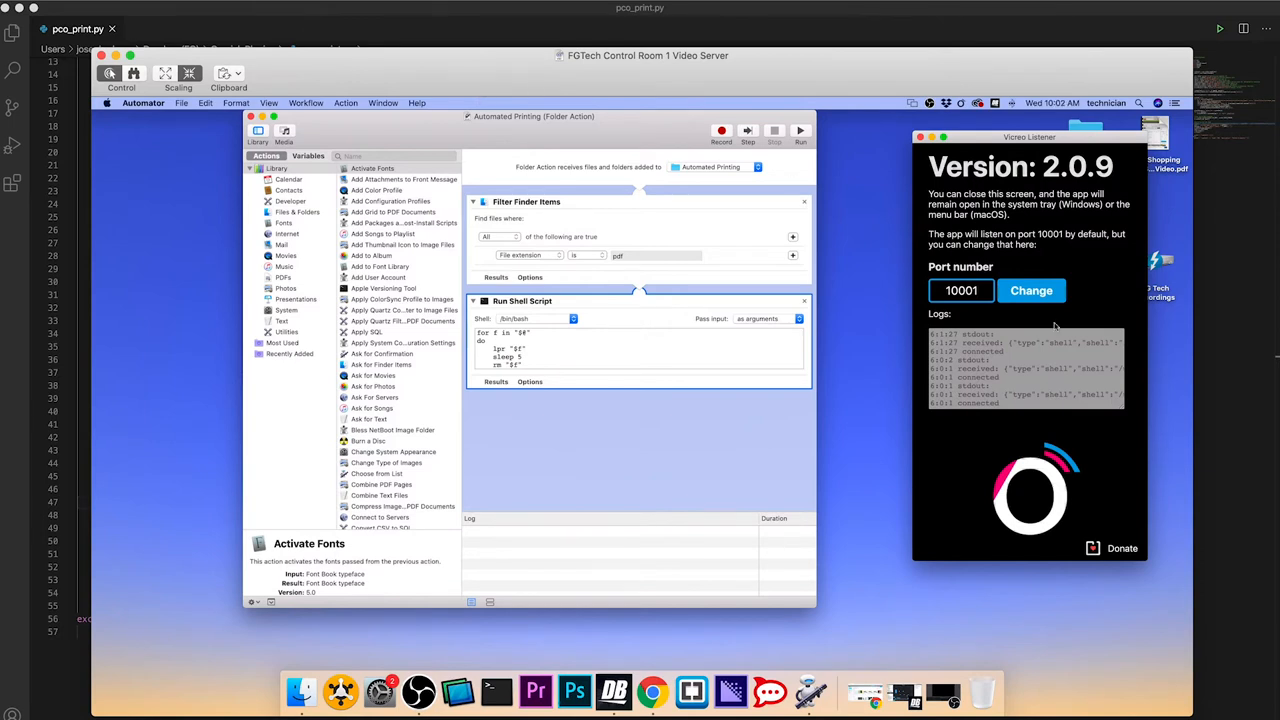
{"action": "mouse_move", "coordinate": [984, 350]}
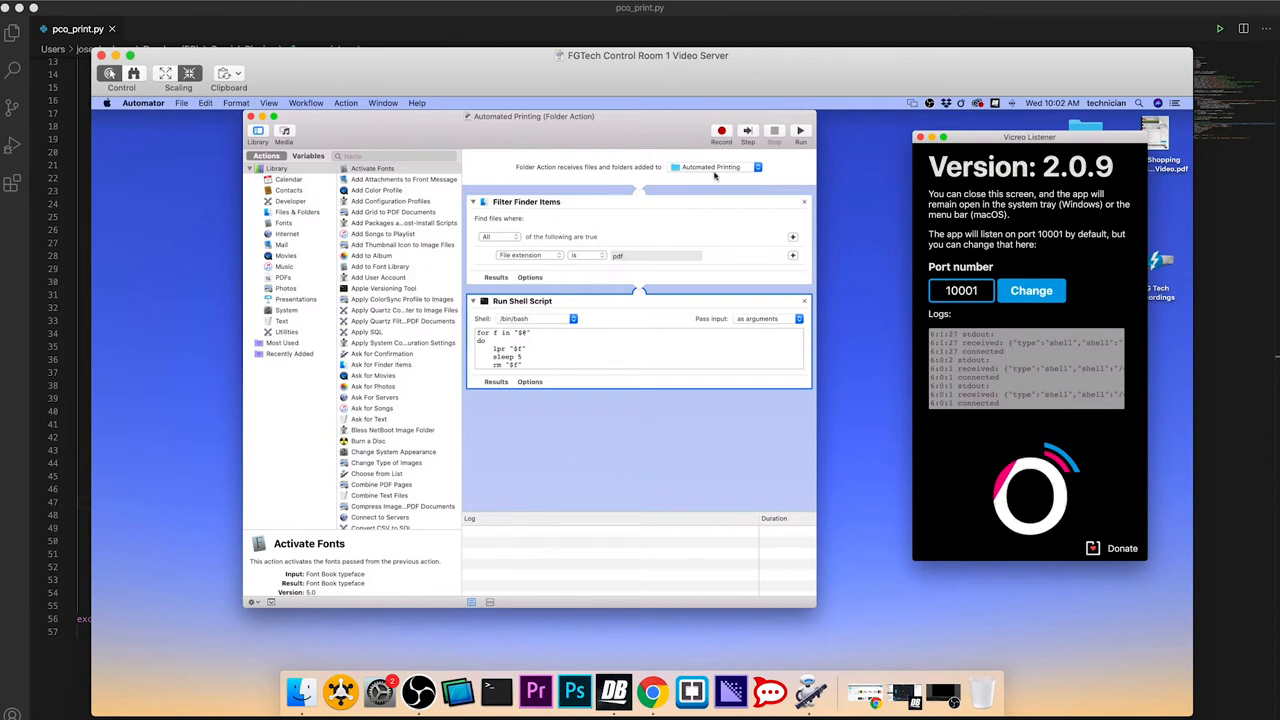
{"action": "mouse_move", "coordinate": [810, 175]}
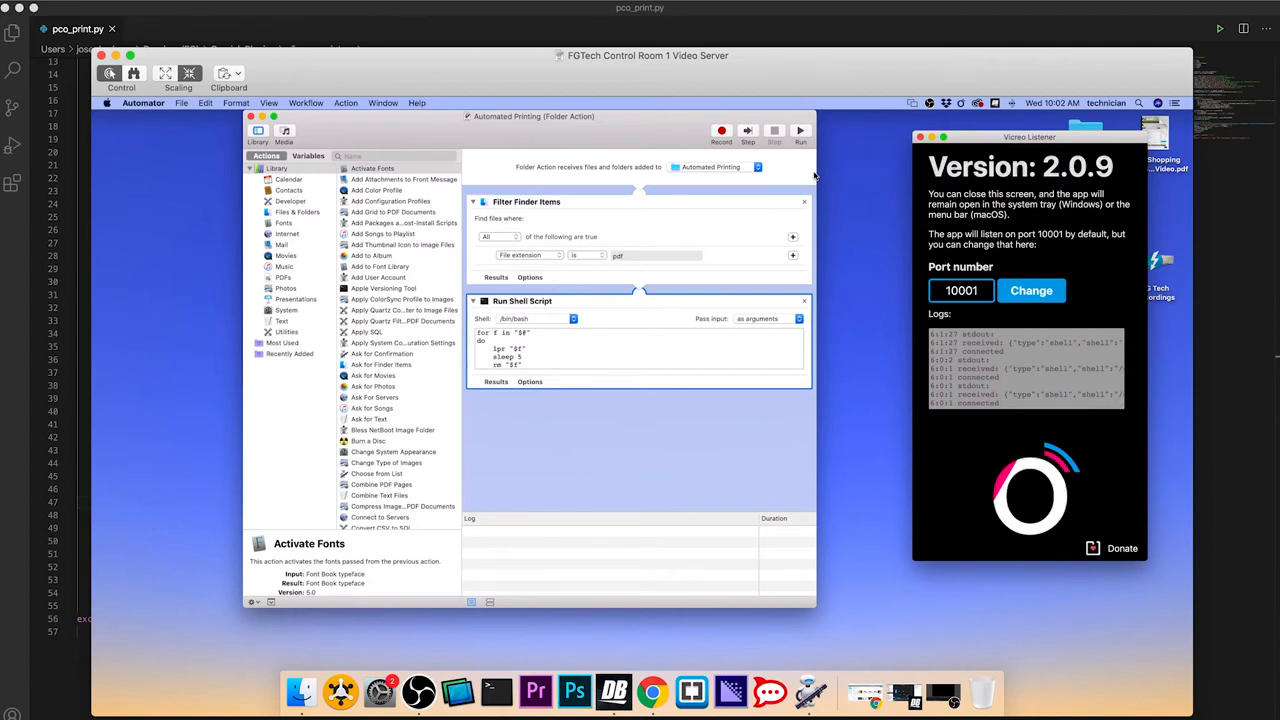
{"action": "mouse_move", "coordinate": [587, 139]}
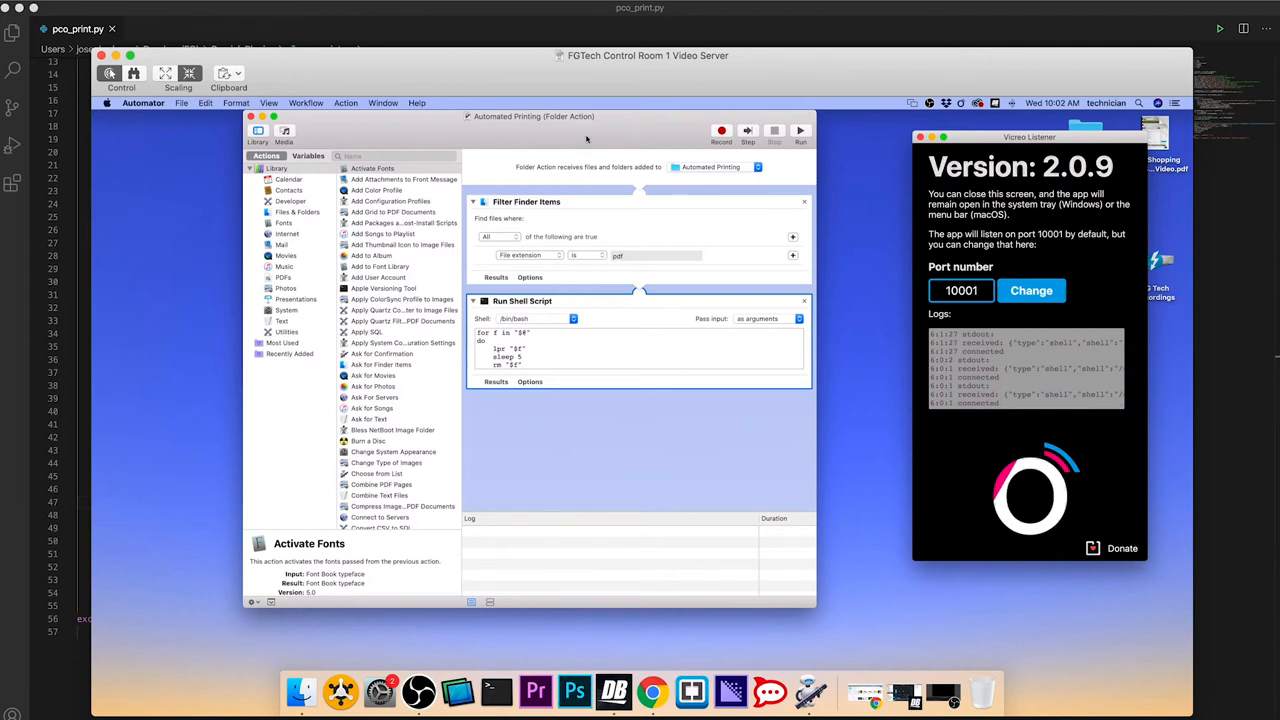
{"action": "mouse_move", "coordinate": [585, 135]}
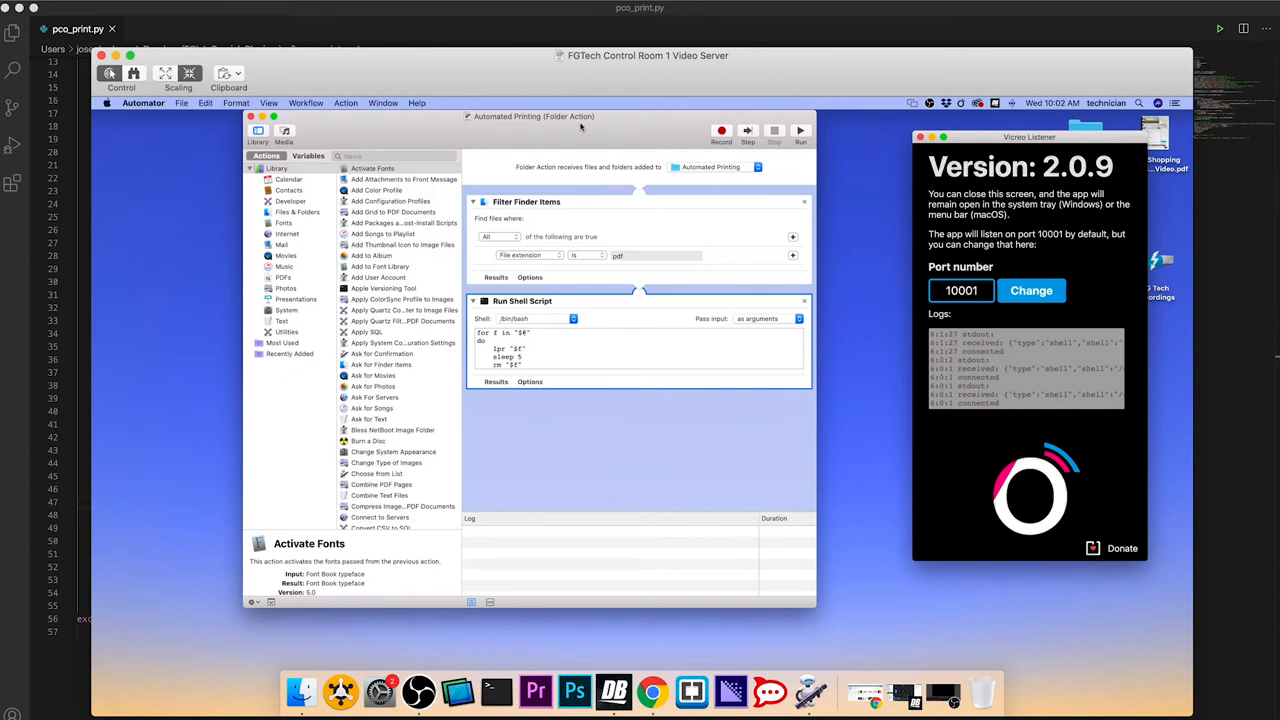
{"action": "mouse_move", "coordinate": [538, 181]}
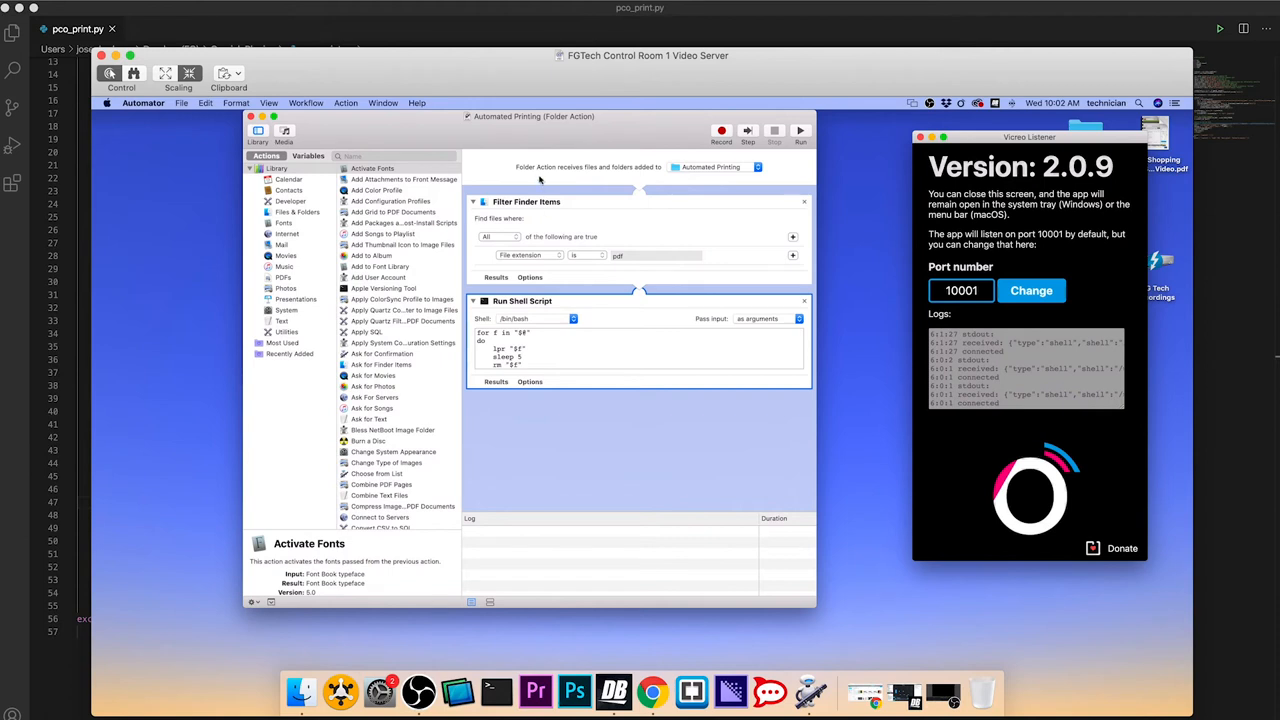
{"action": "mouse_move", "coordinate": [591, 180]}
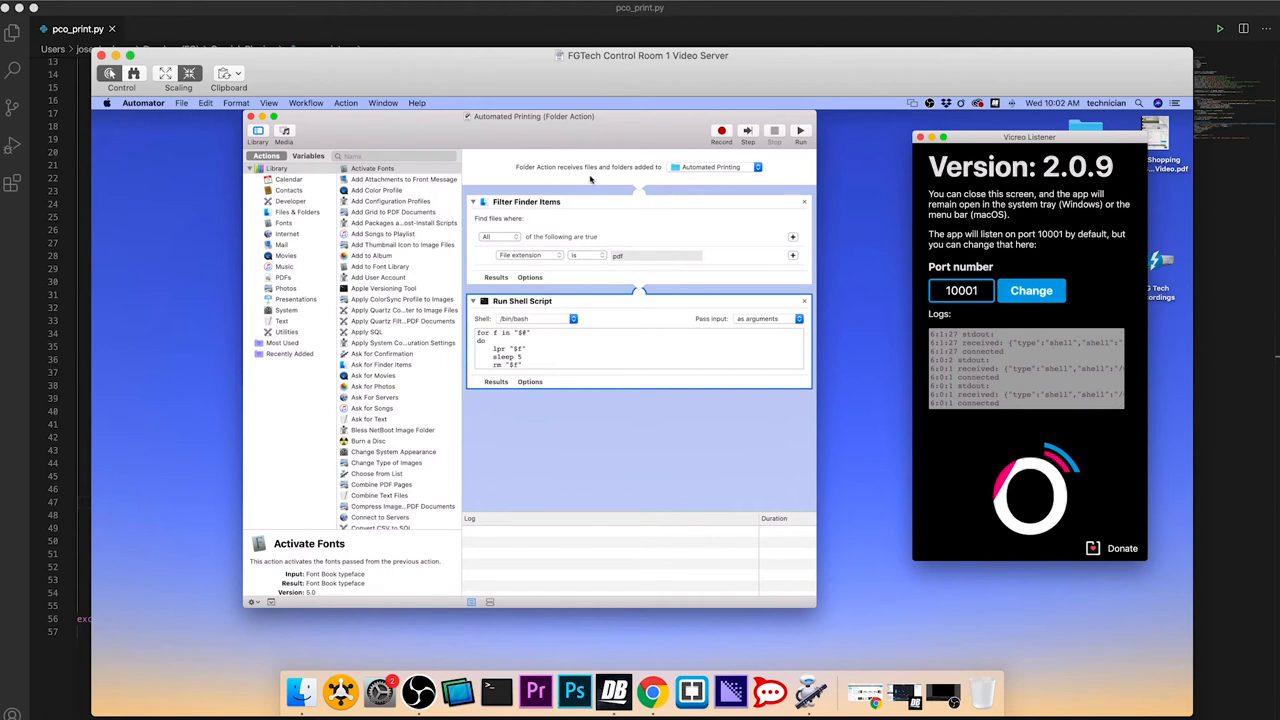
{"action": "mouse_move", "coordinate": [628, 195]}
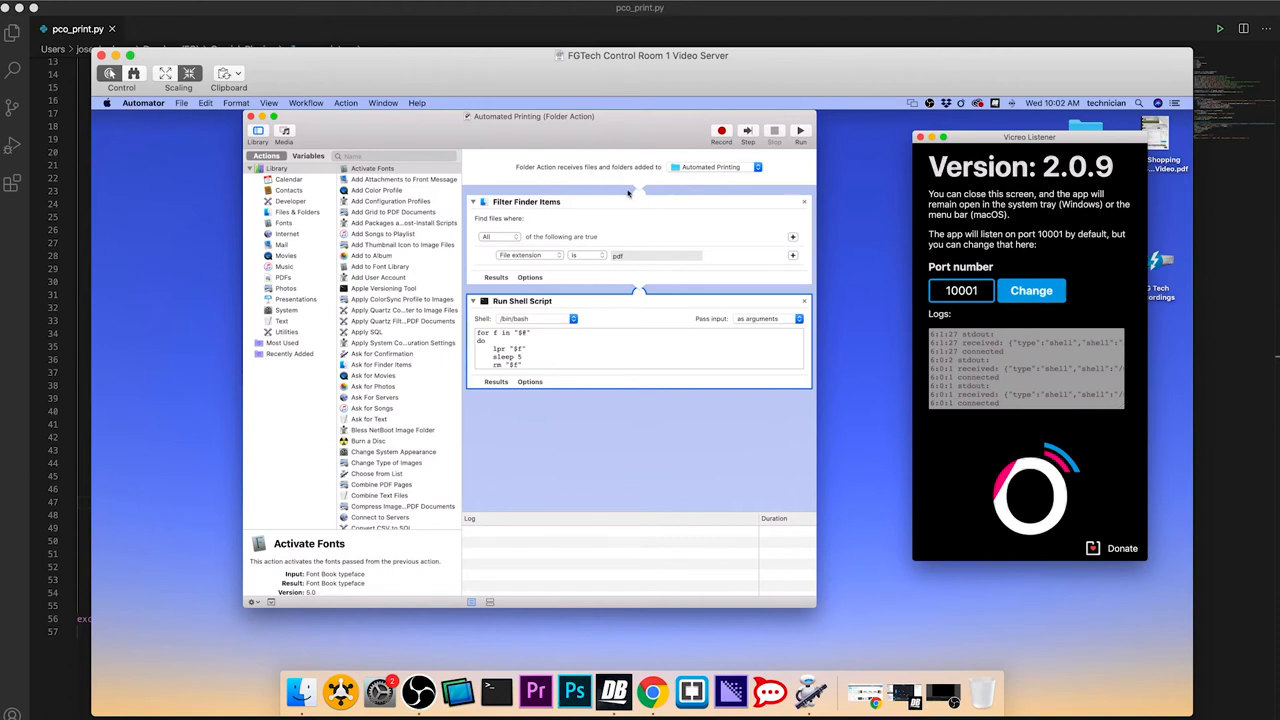
{"action": "mouse_move", "coordinate": [532, 216]}
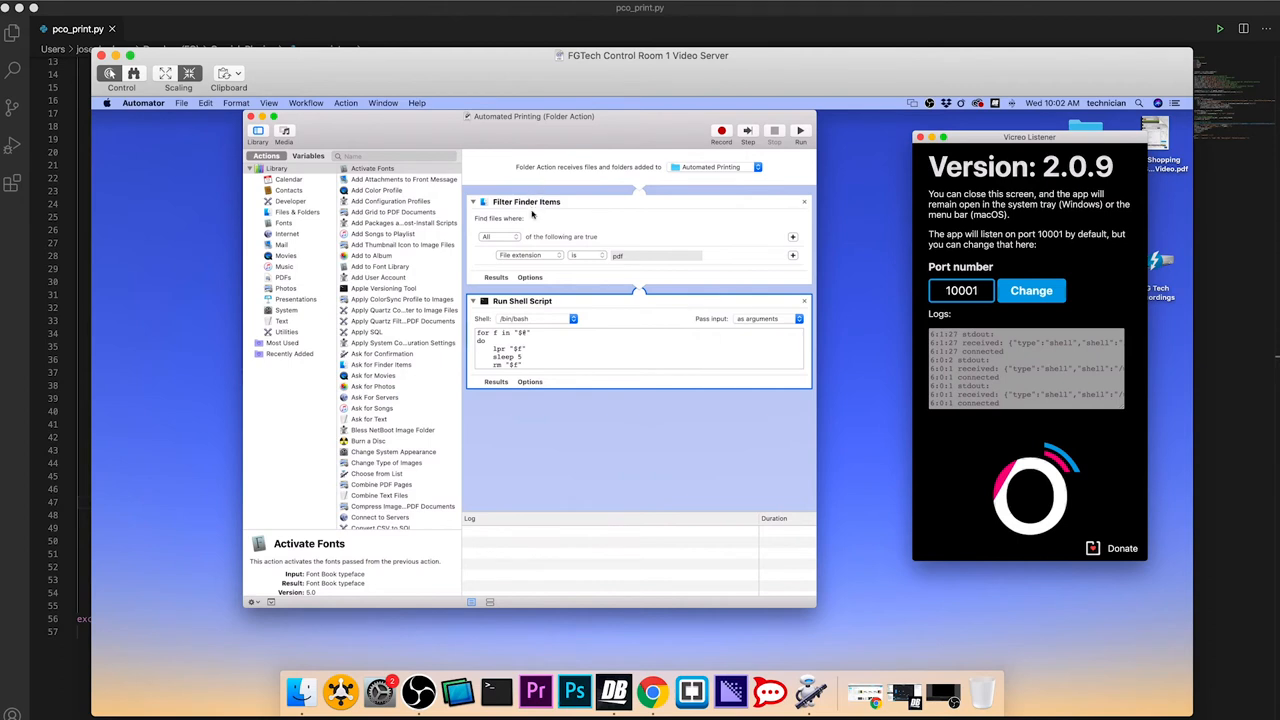
{"action": "mouse_move", "coordinate": [519, 253]}
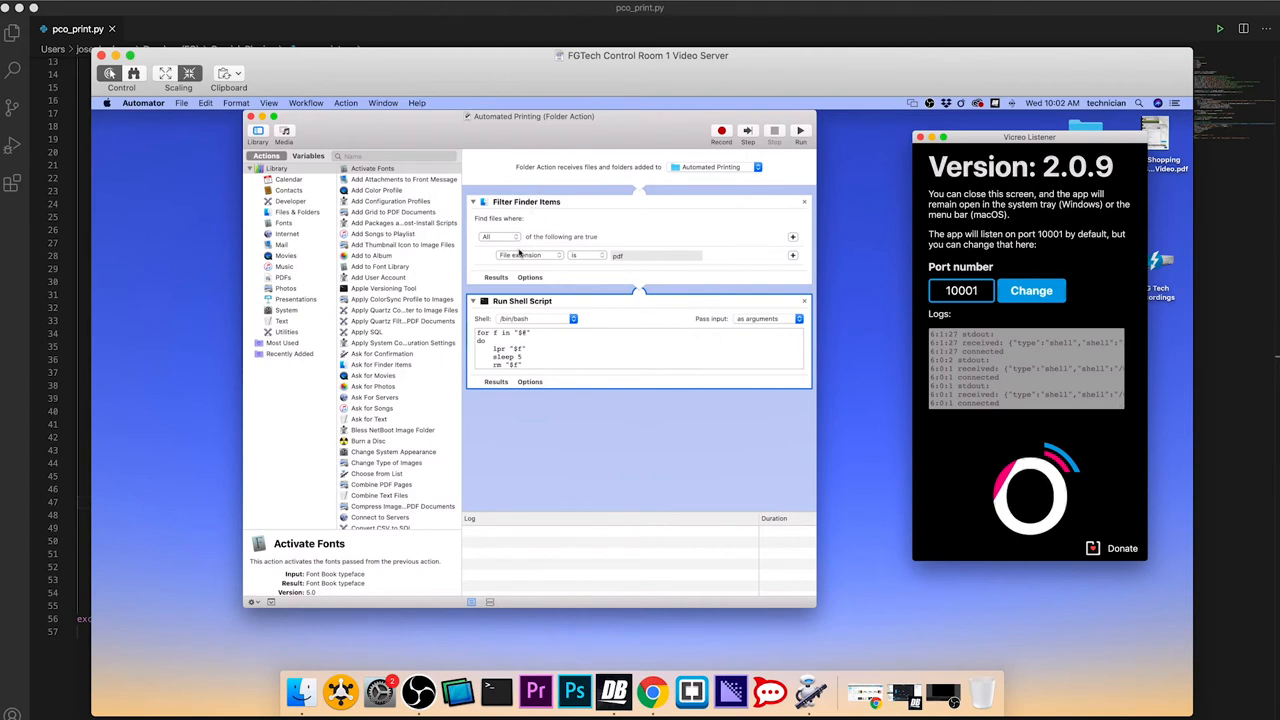
{"action": "mouse_move", "coordinate": [532, 308]}
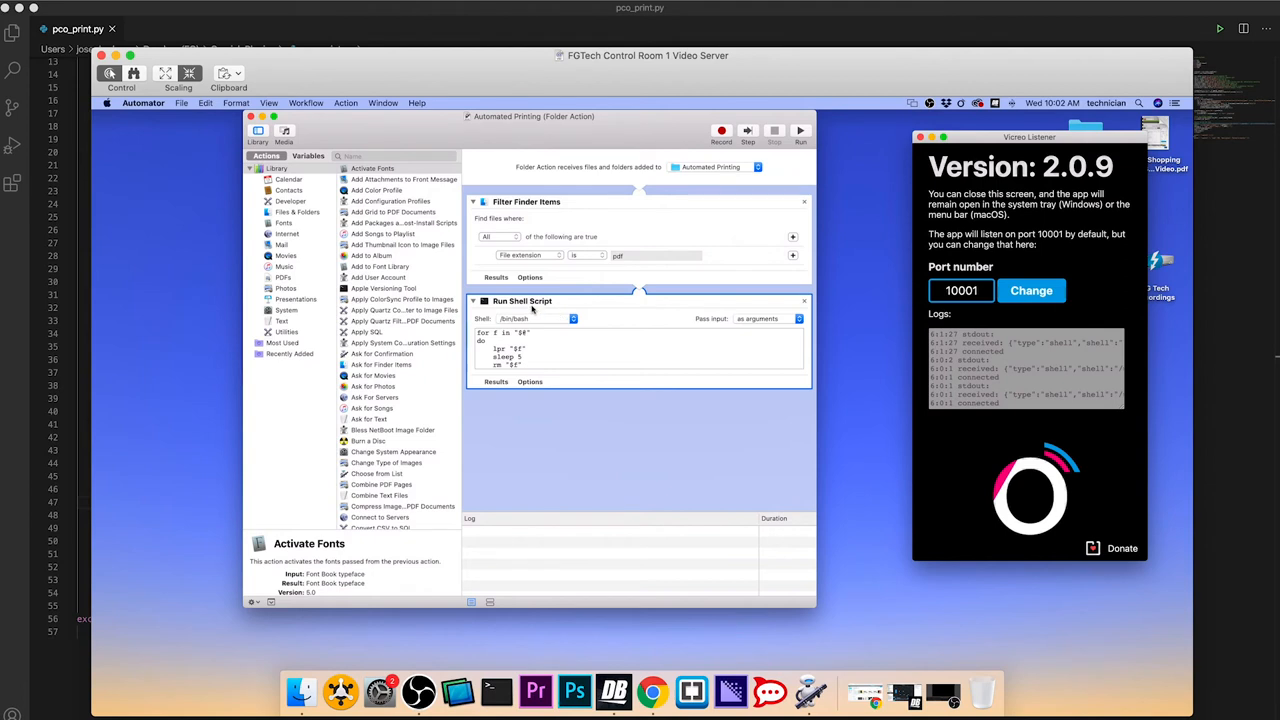